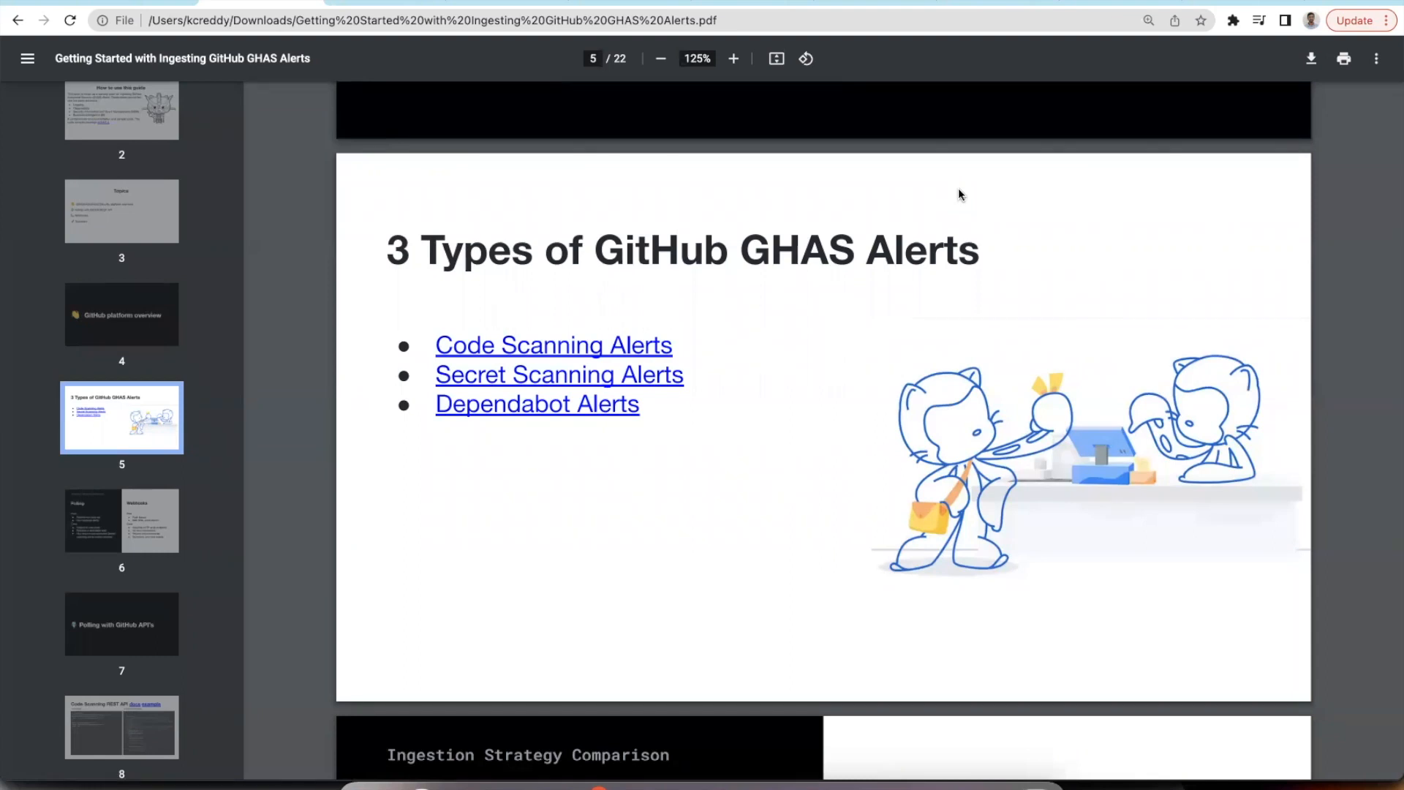
mouse_move(1024, 41)
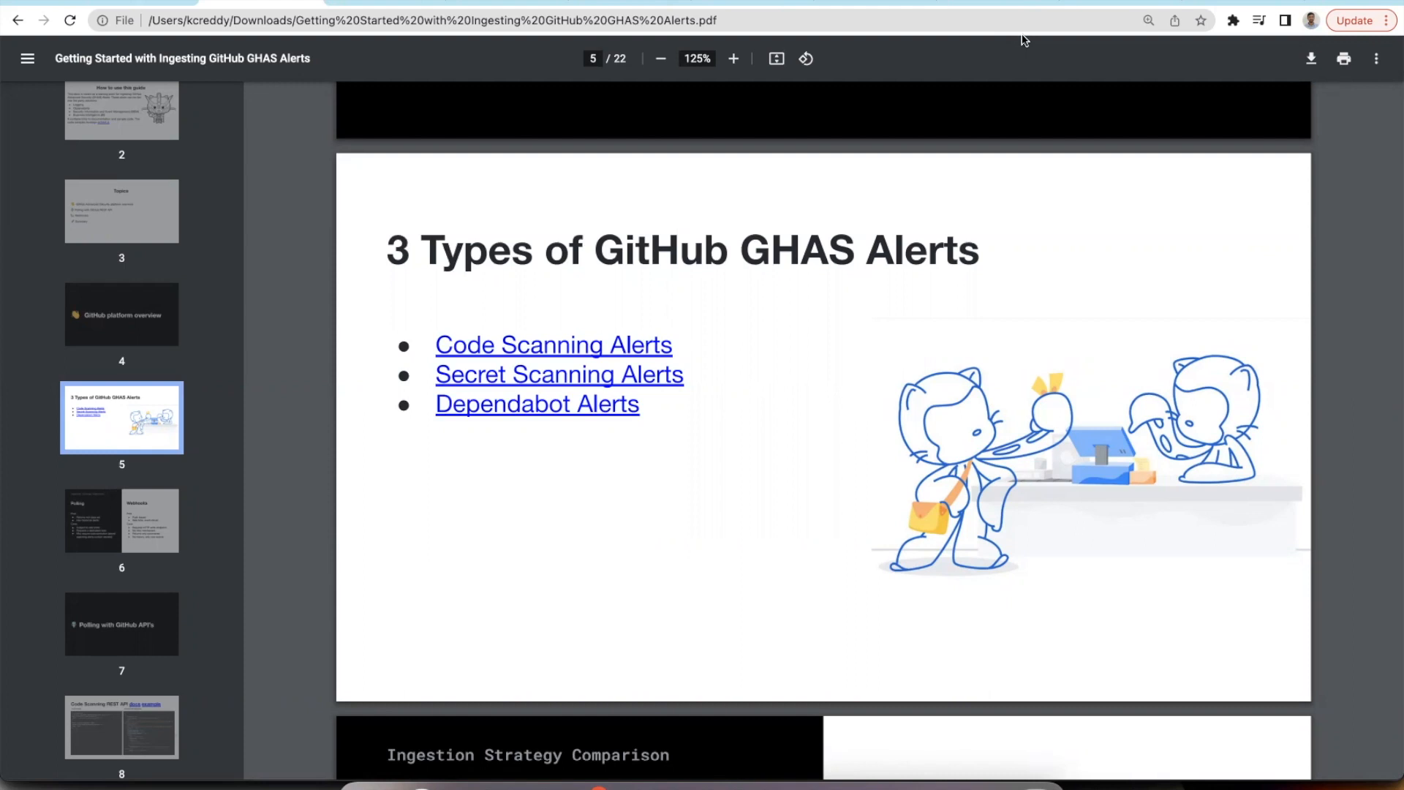
mouse_move(756, 377)
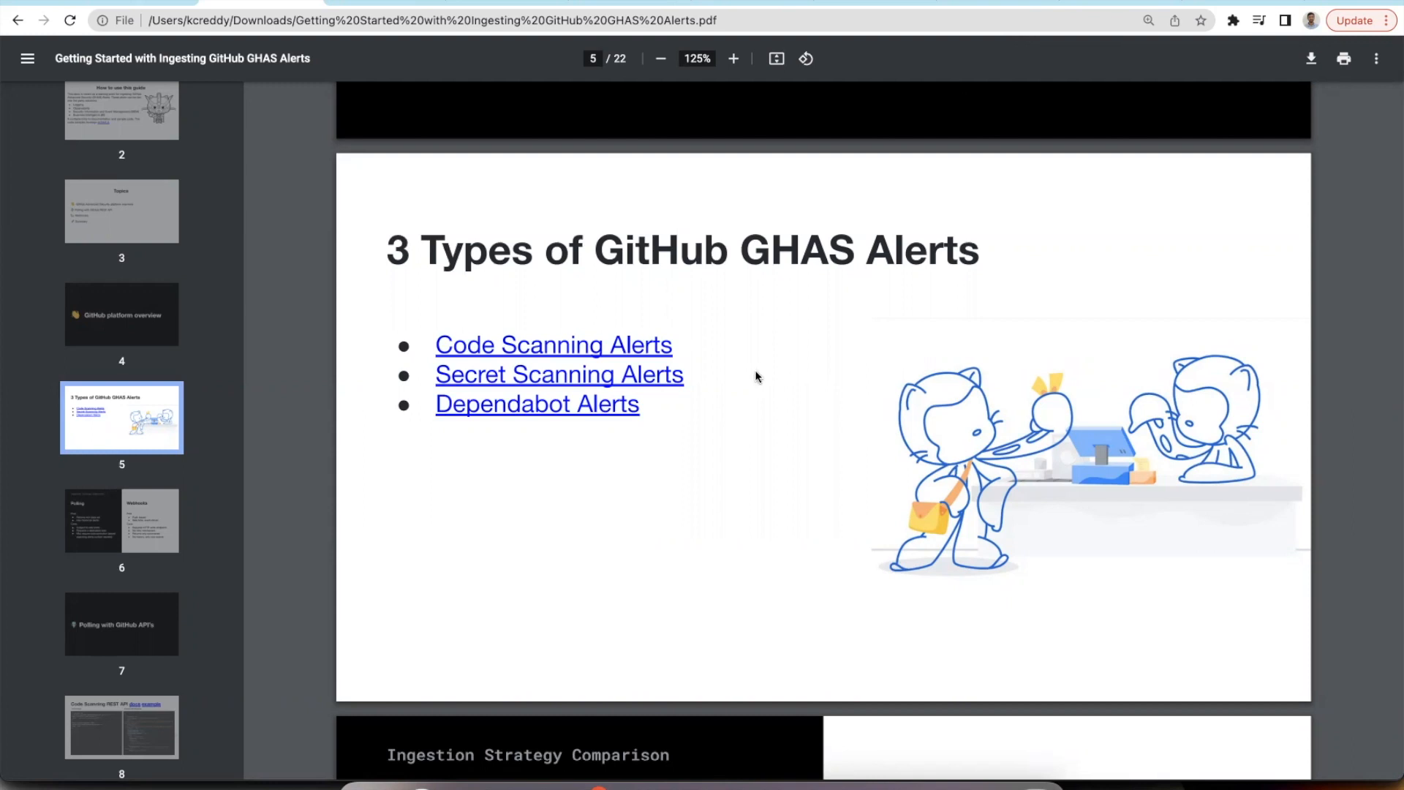
View the code scanning alerts example on GitHub and its critical XML external entity expansion alert.
click(553, 345)
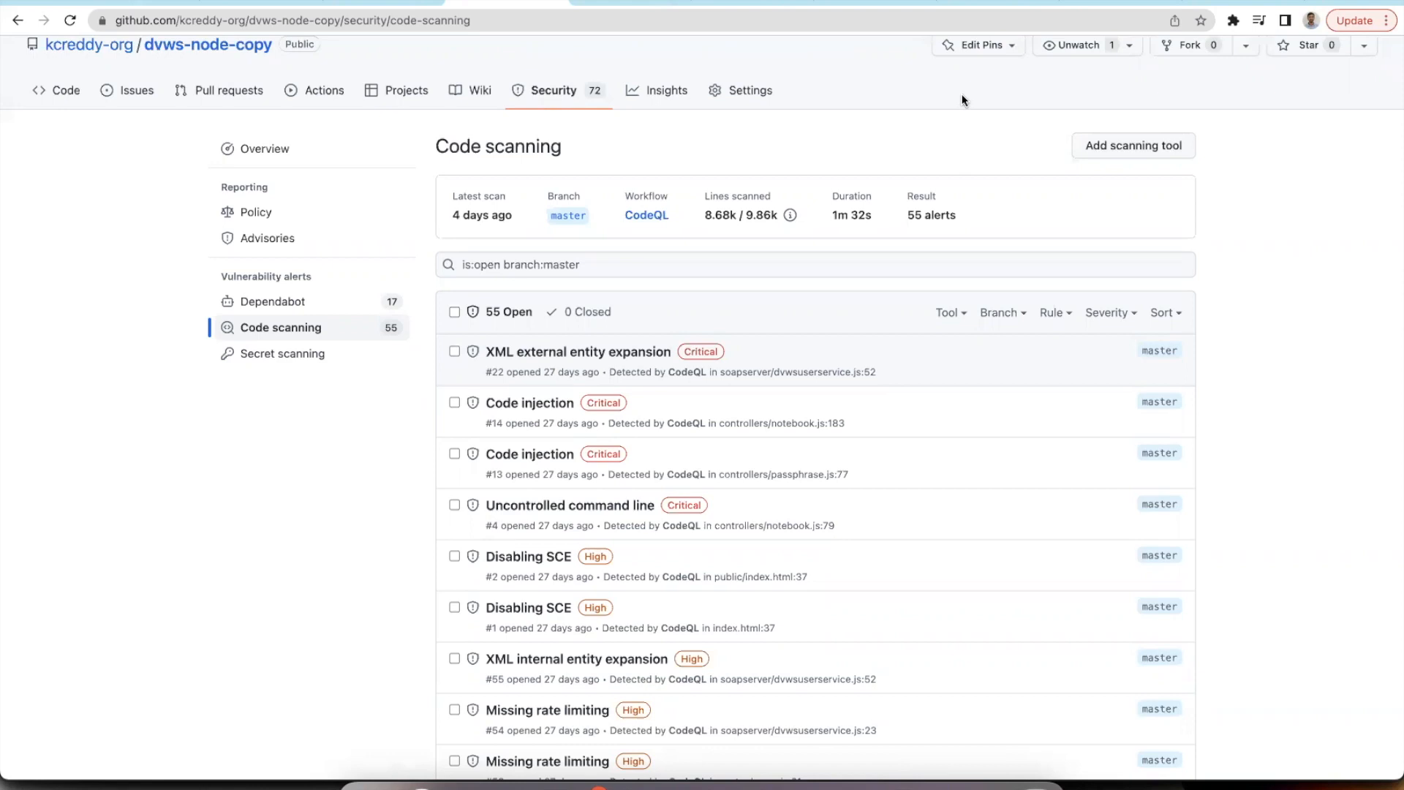
click(576, 351)
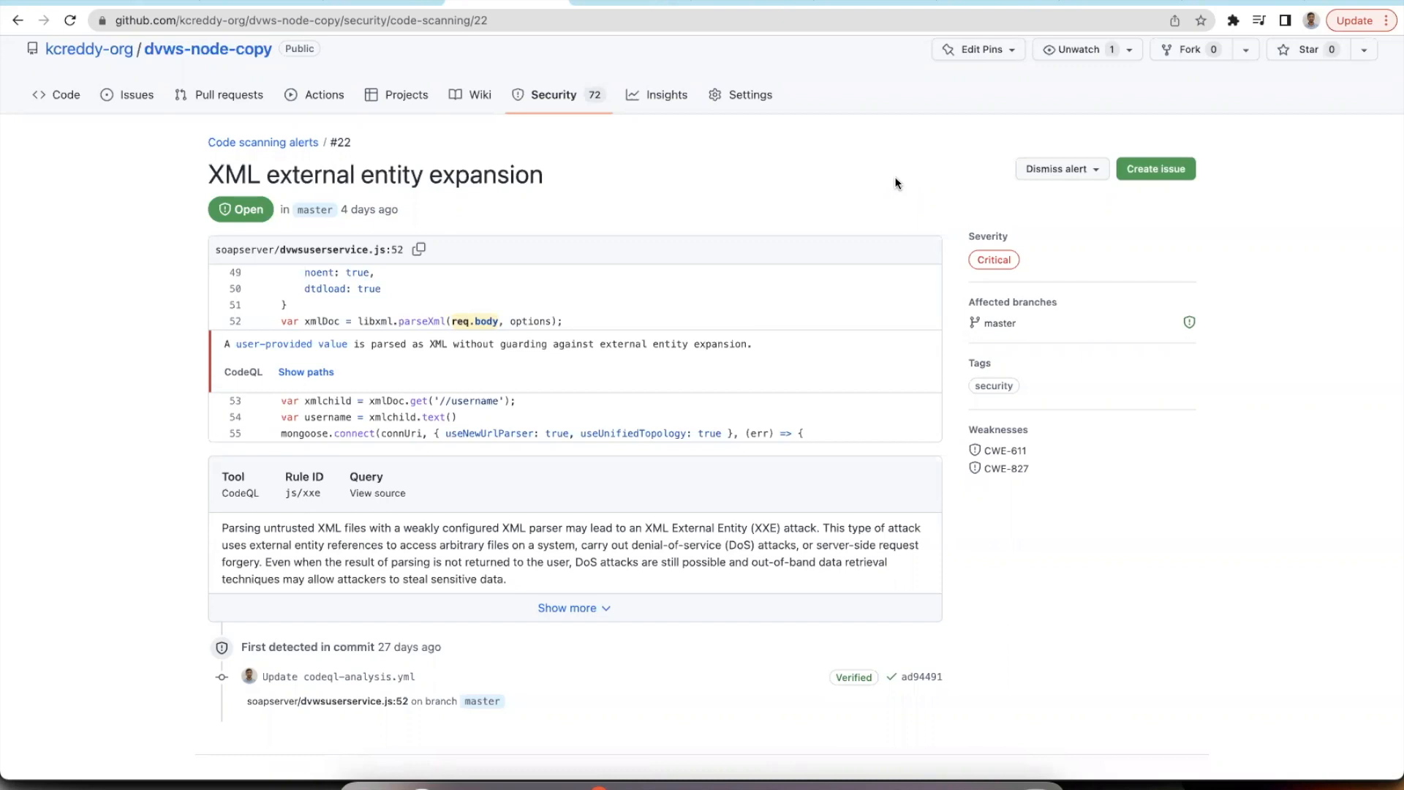
mouse_move(322, 434)
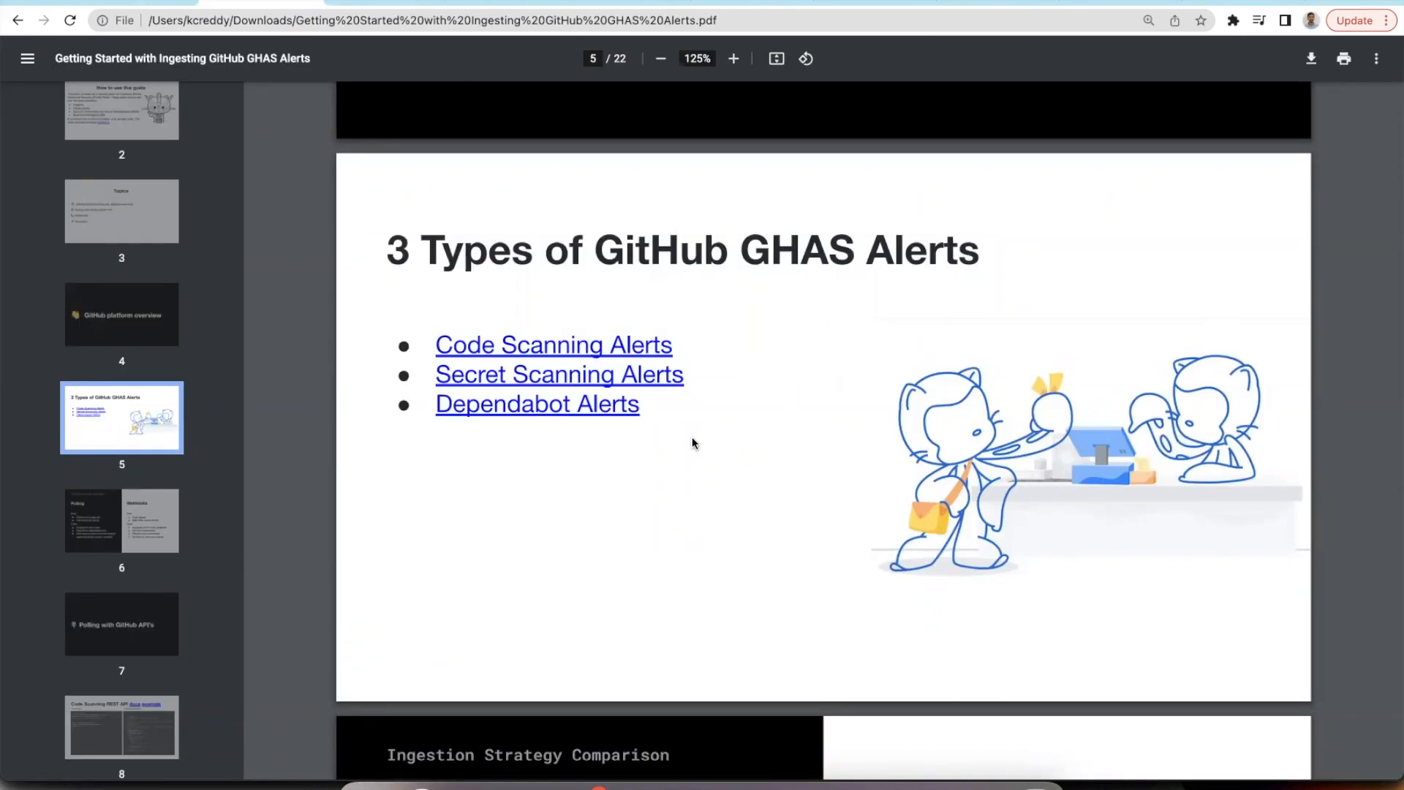
Read the supported secrets for partner patterns table in the GitHub secret scanning docs.
click(558, 373)
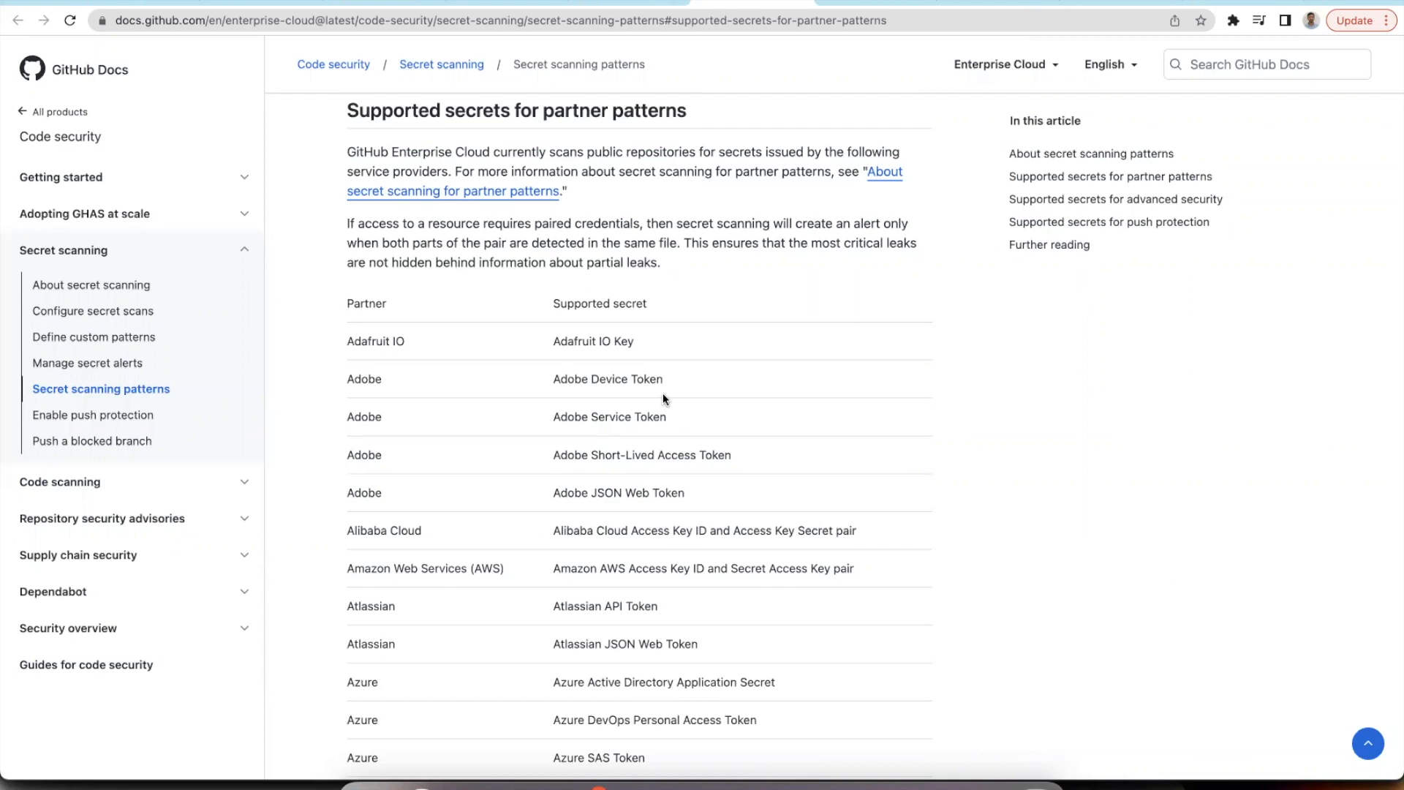
scroll(down, 3)
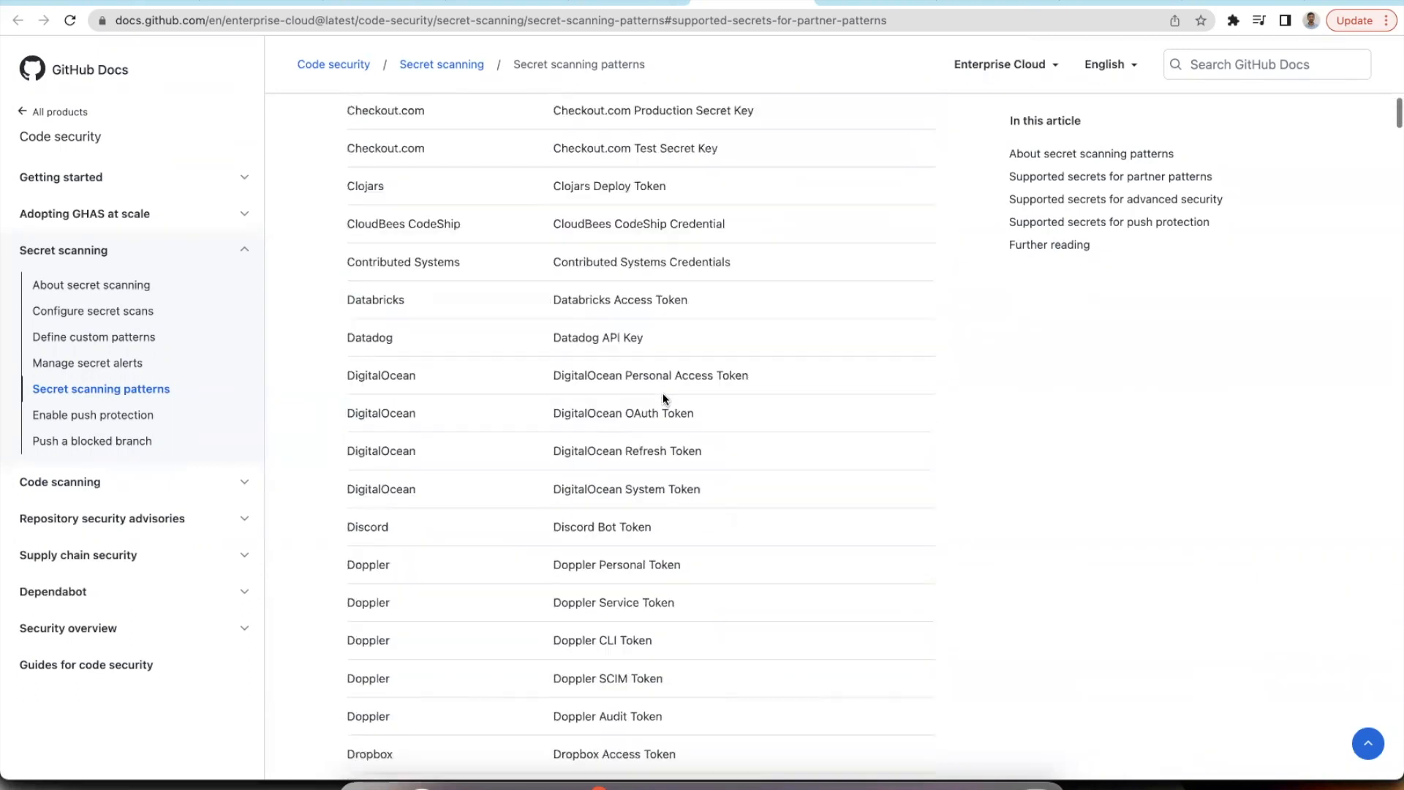
scroll(down, 3)
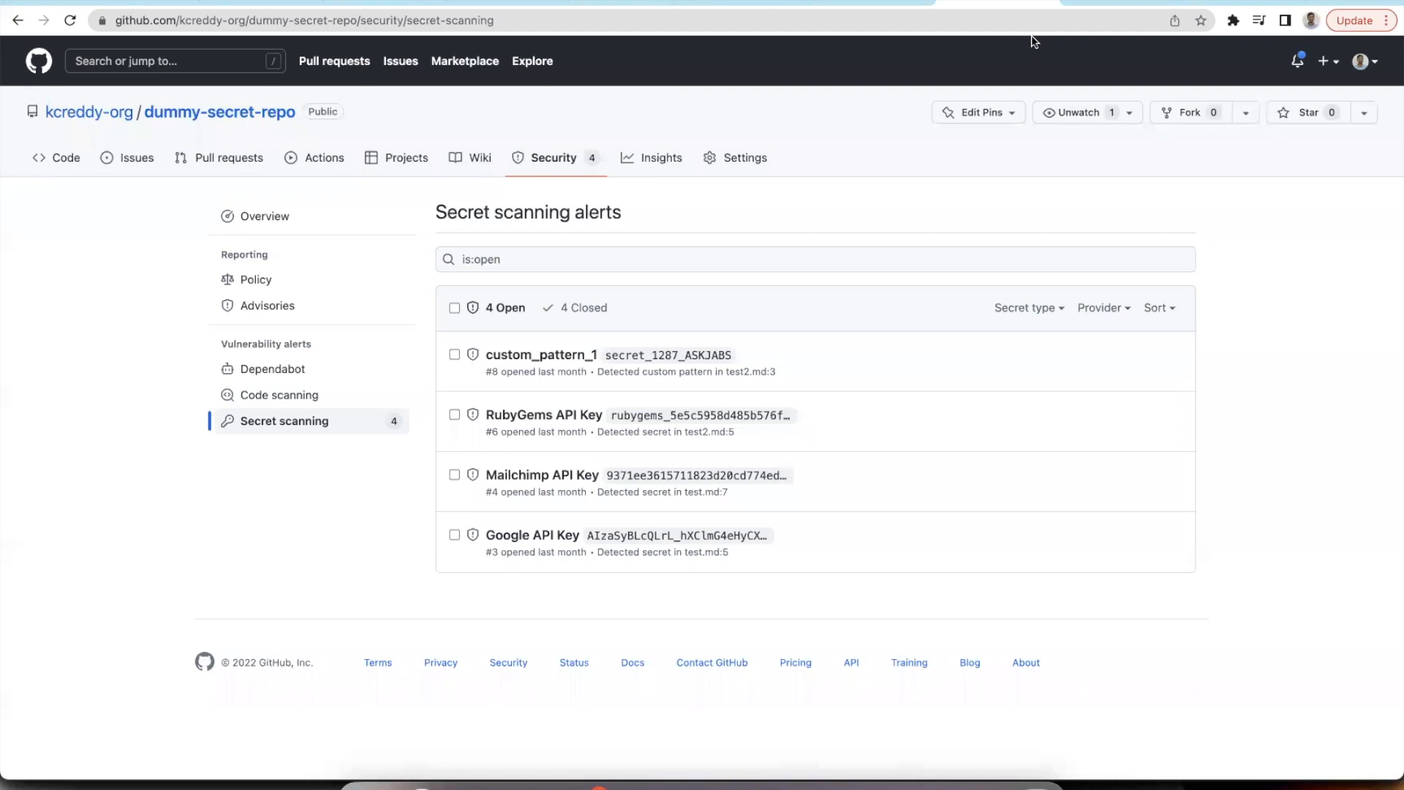
mouse_move(591, 186)
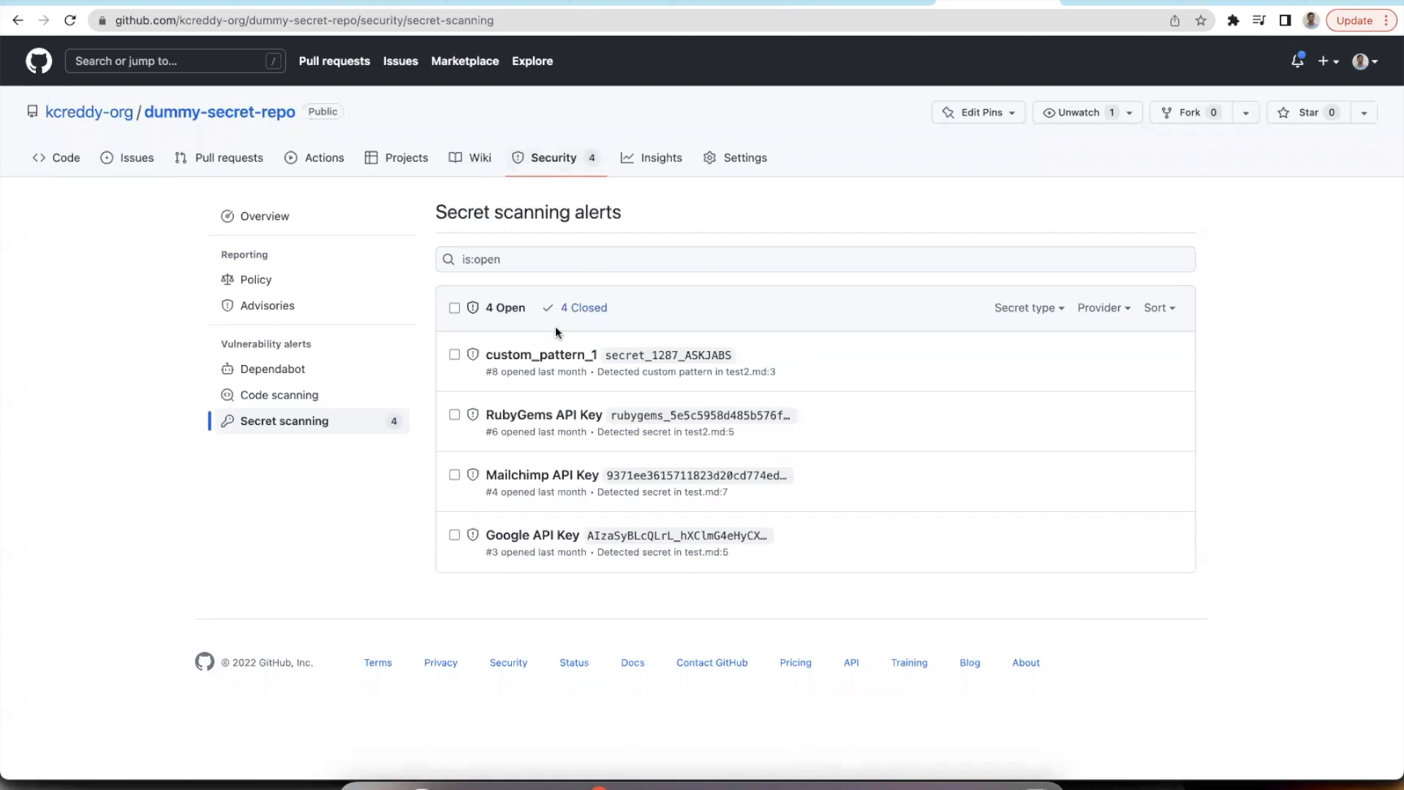
mouse_move(540, 355)
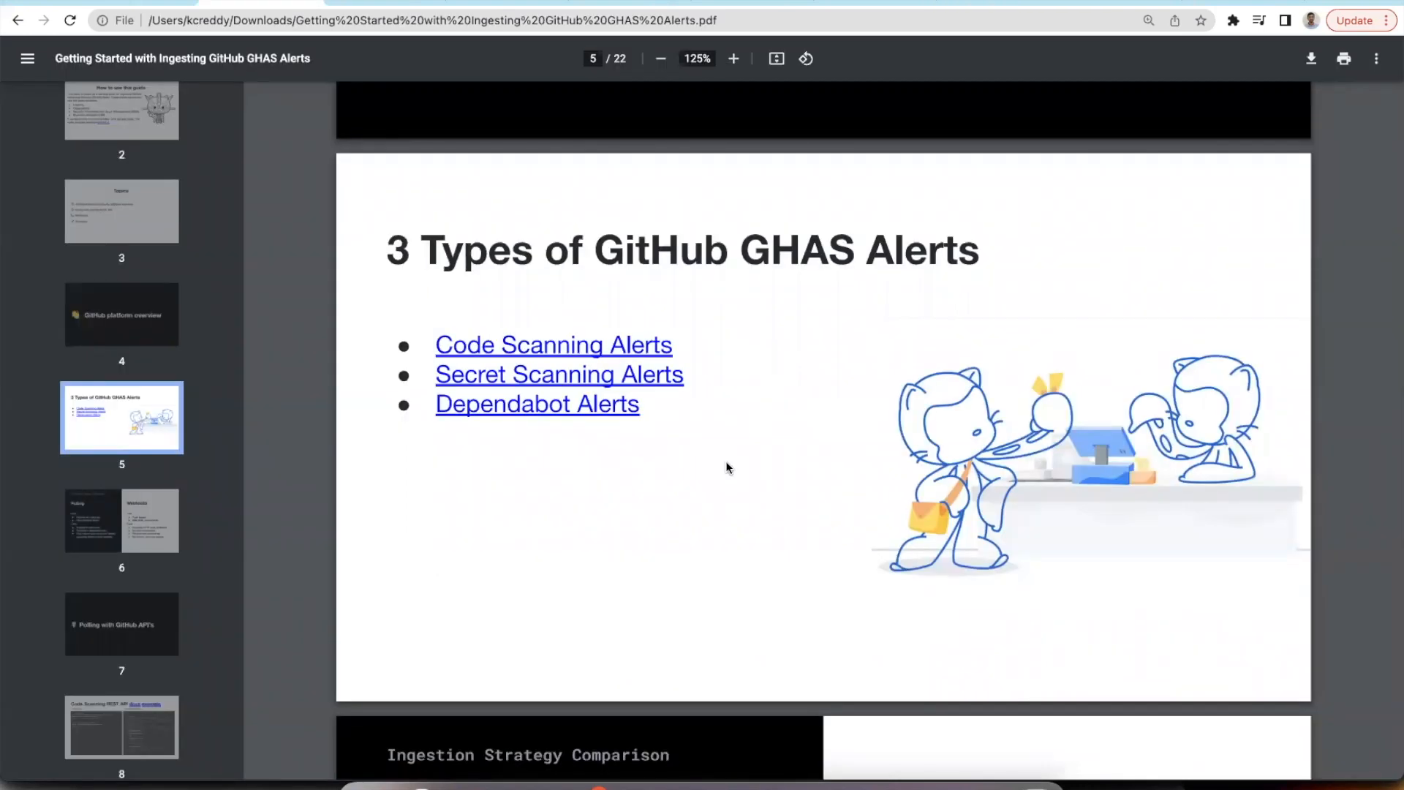
Review the juice-shop Dependabot alerts on GitHub, then move to the Elastic home page.
click(537, 403)
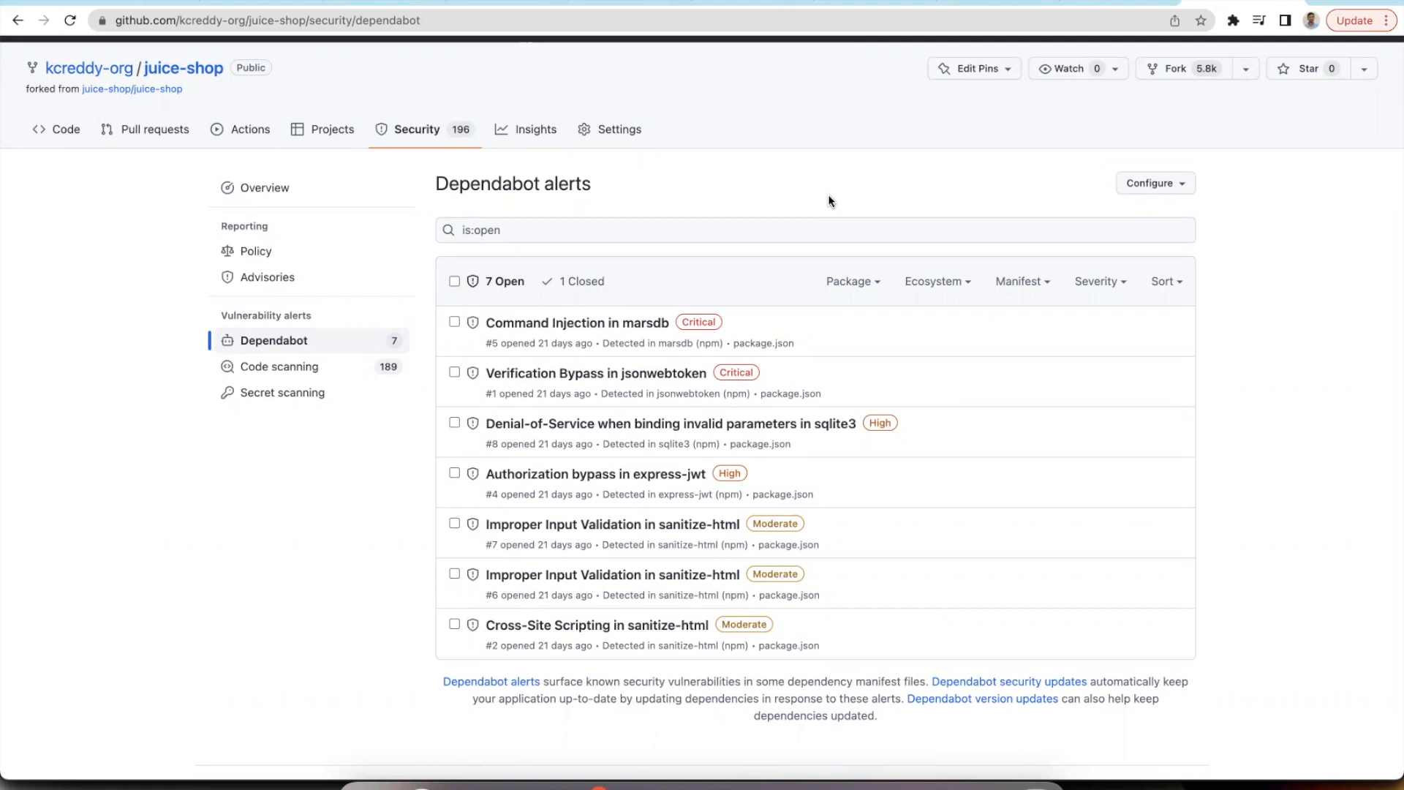
click(596, 373)
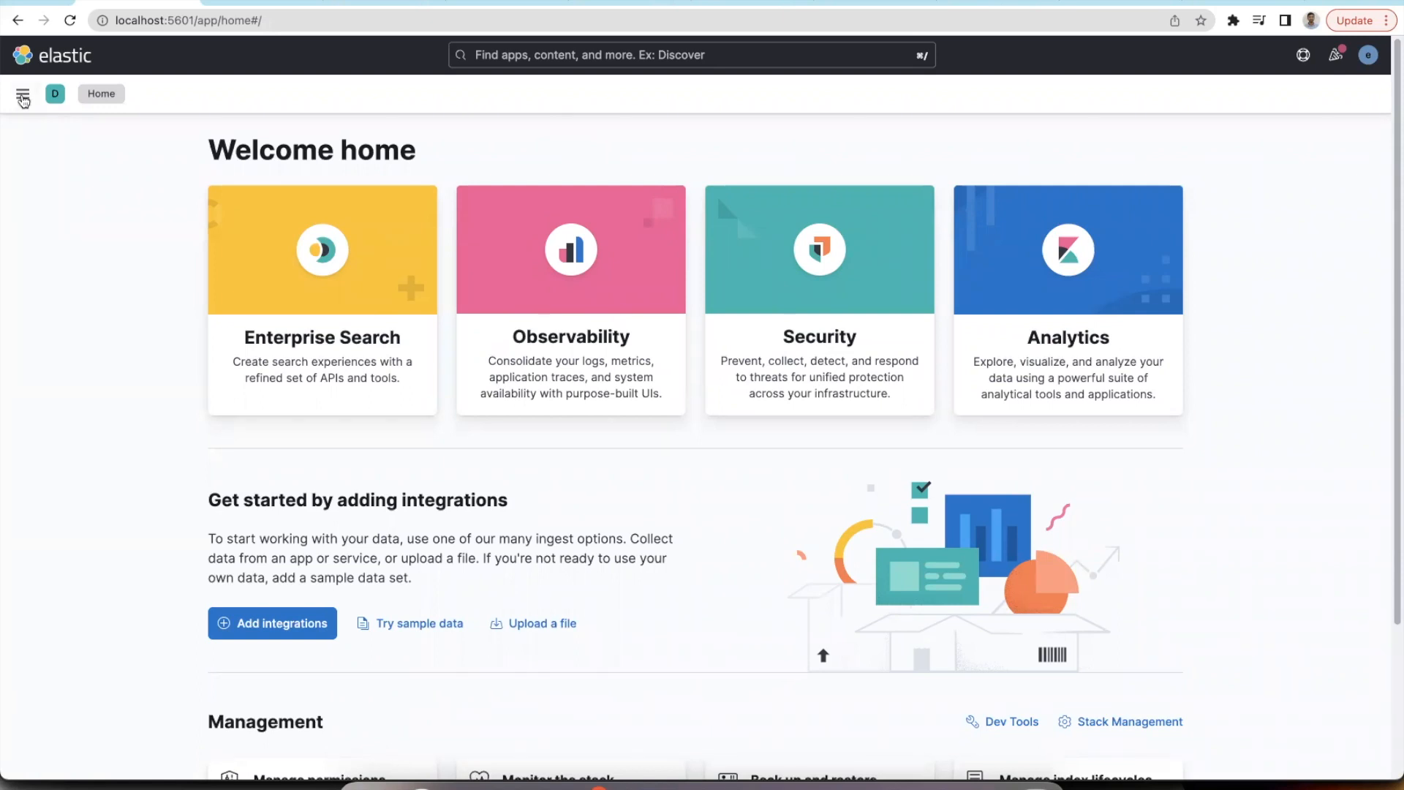
Find the GitHub (Elastic Agent) integration in the Integrations catalogue via 'git' and start adding it.
click(22, 95)
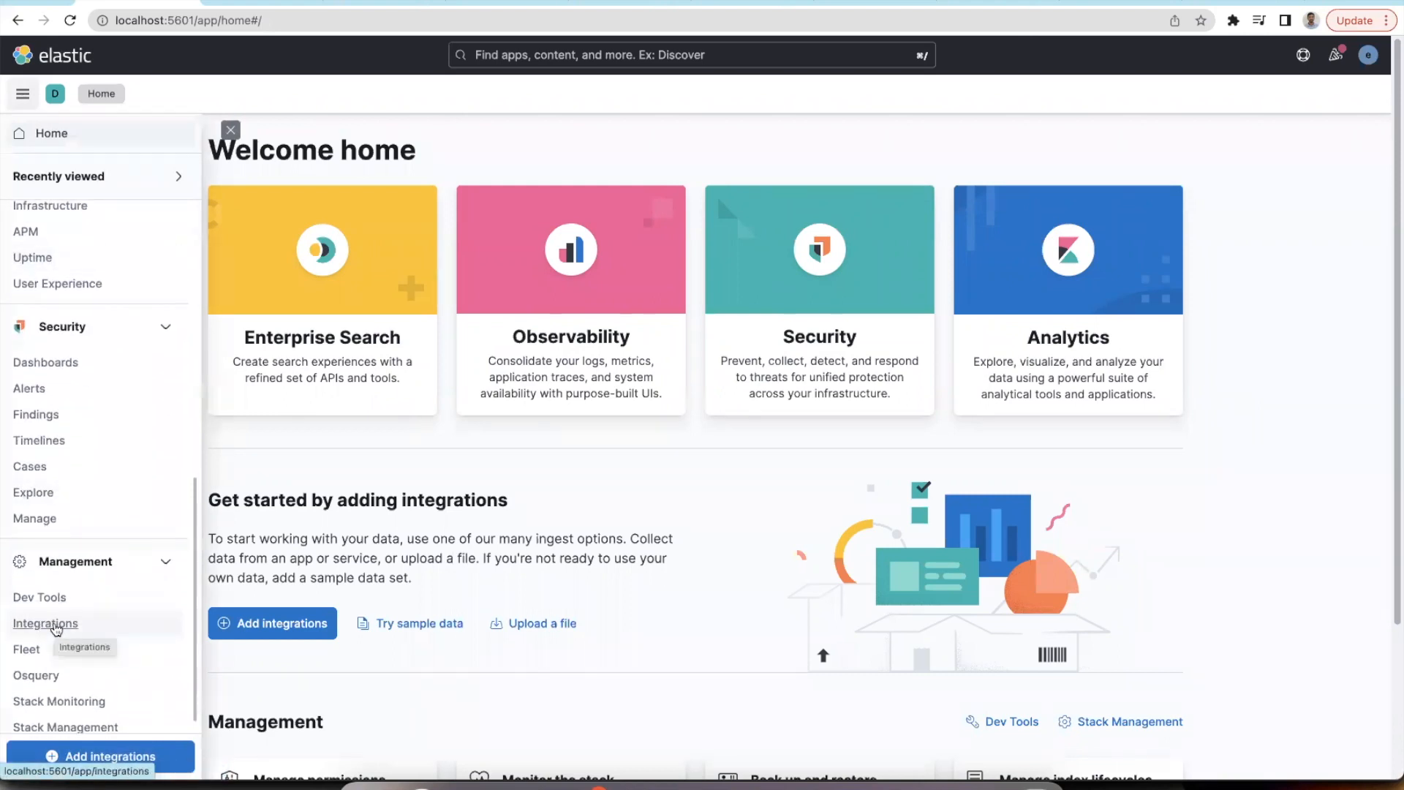
click(45, 623)
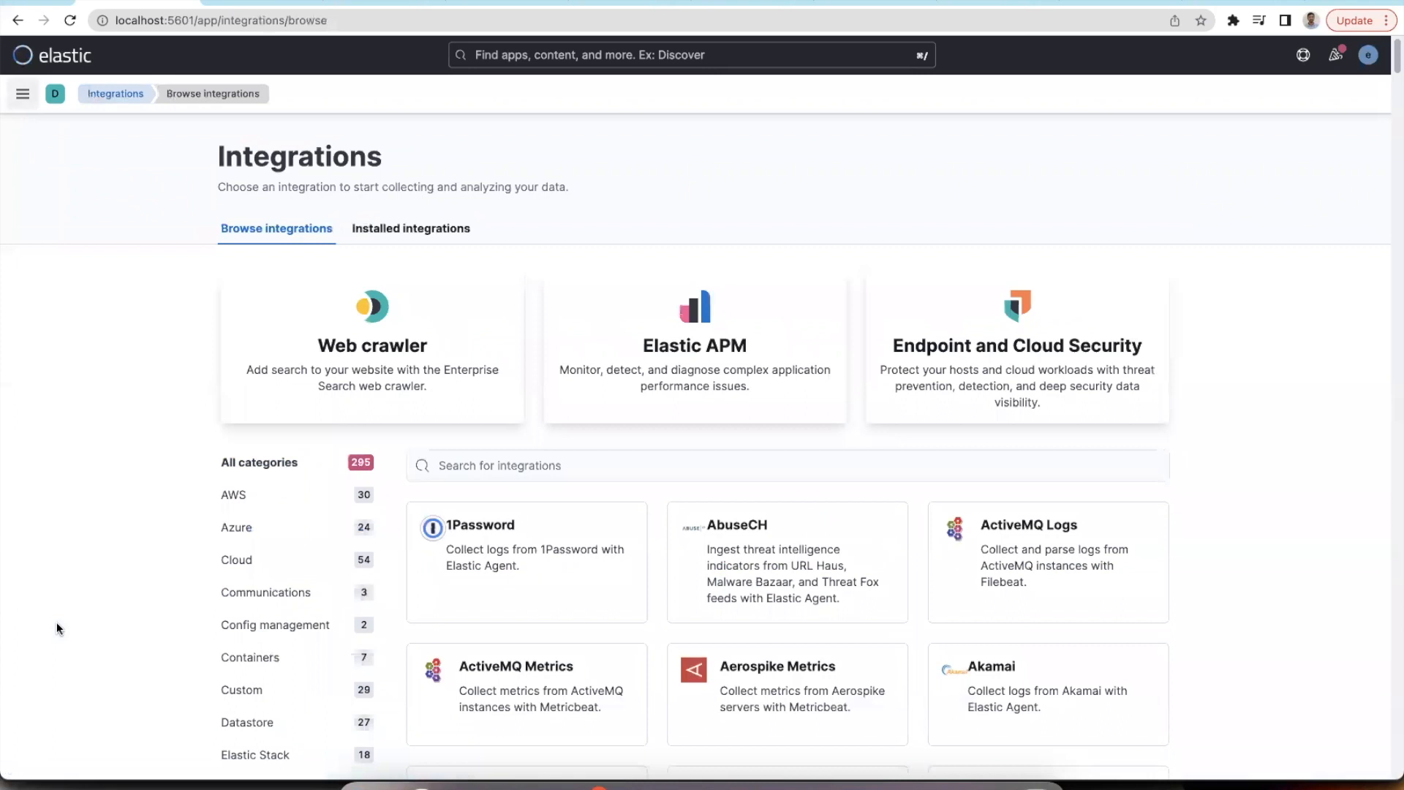
text(github)
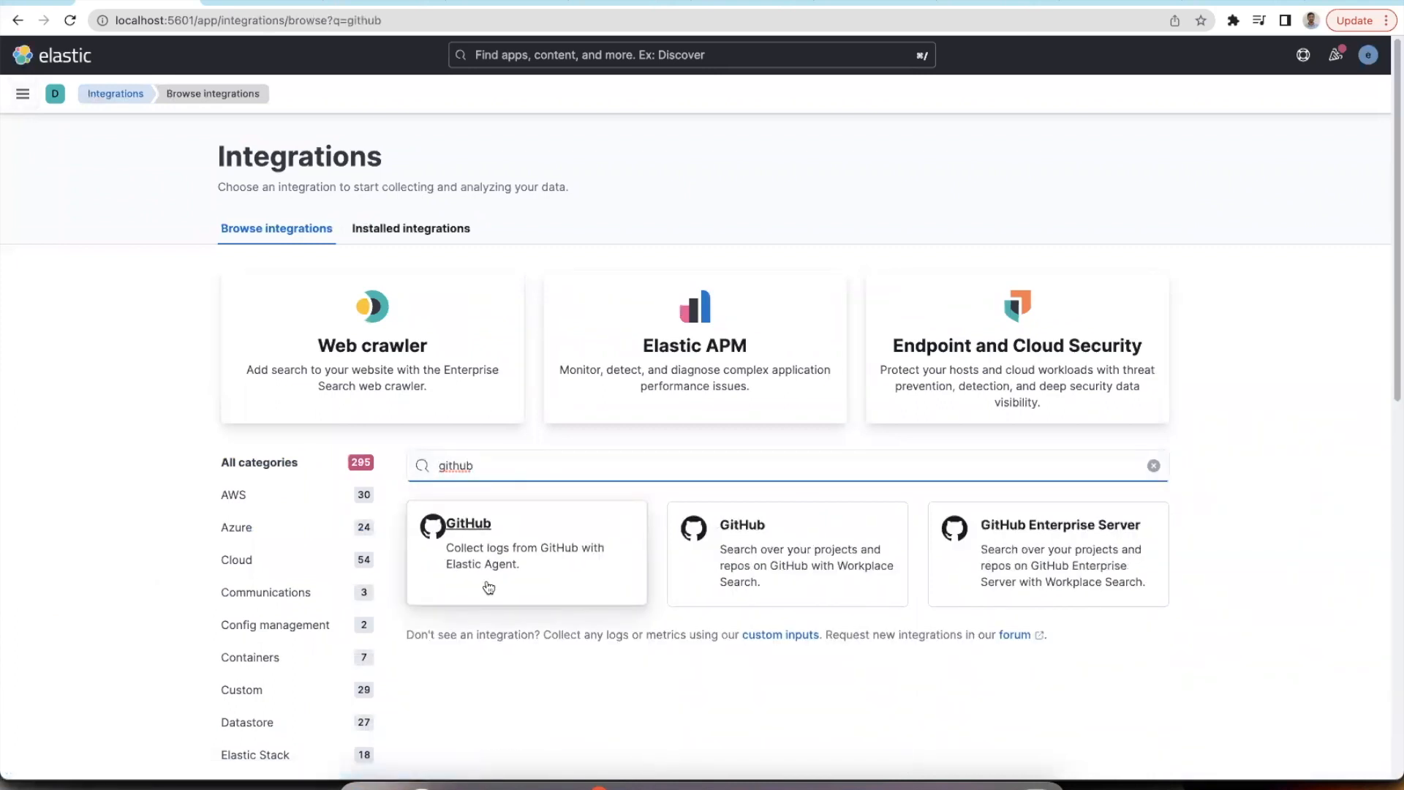
click(525, 546)
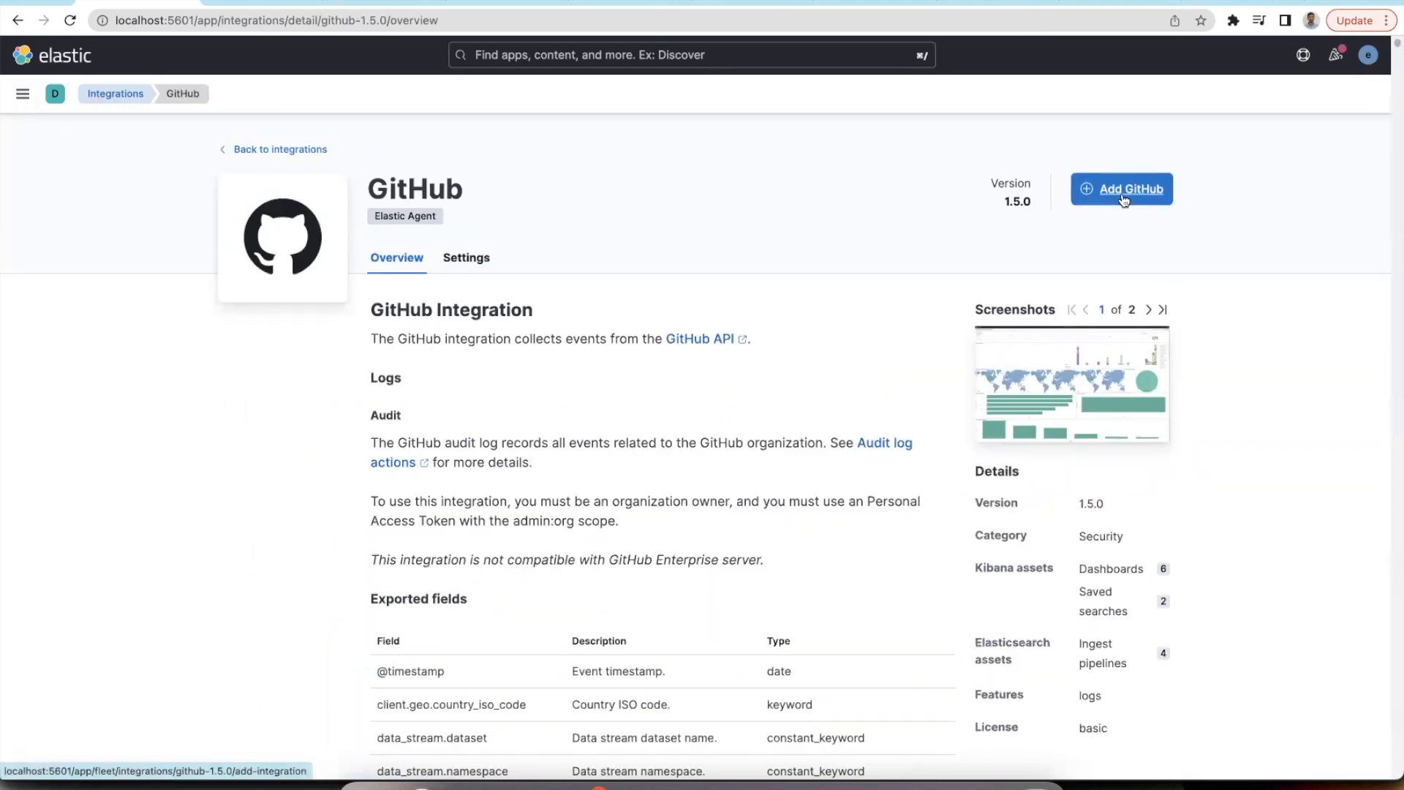
click(1123, 188)
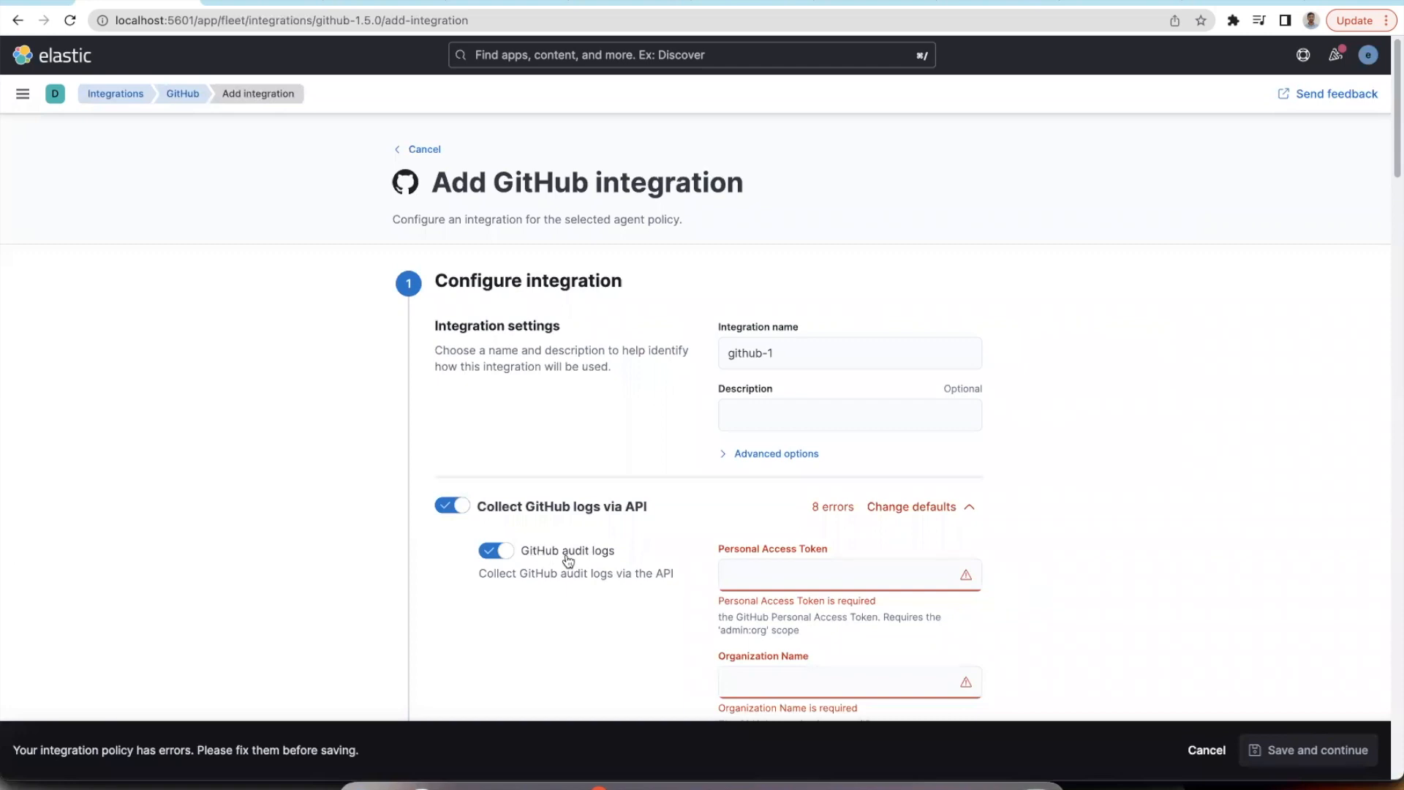
mouse_move(577, 560)
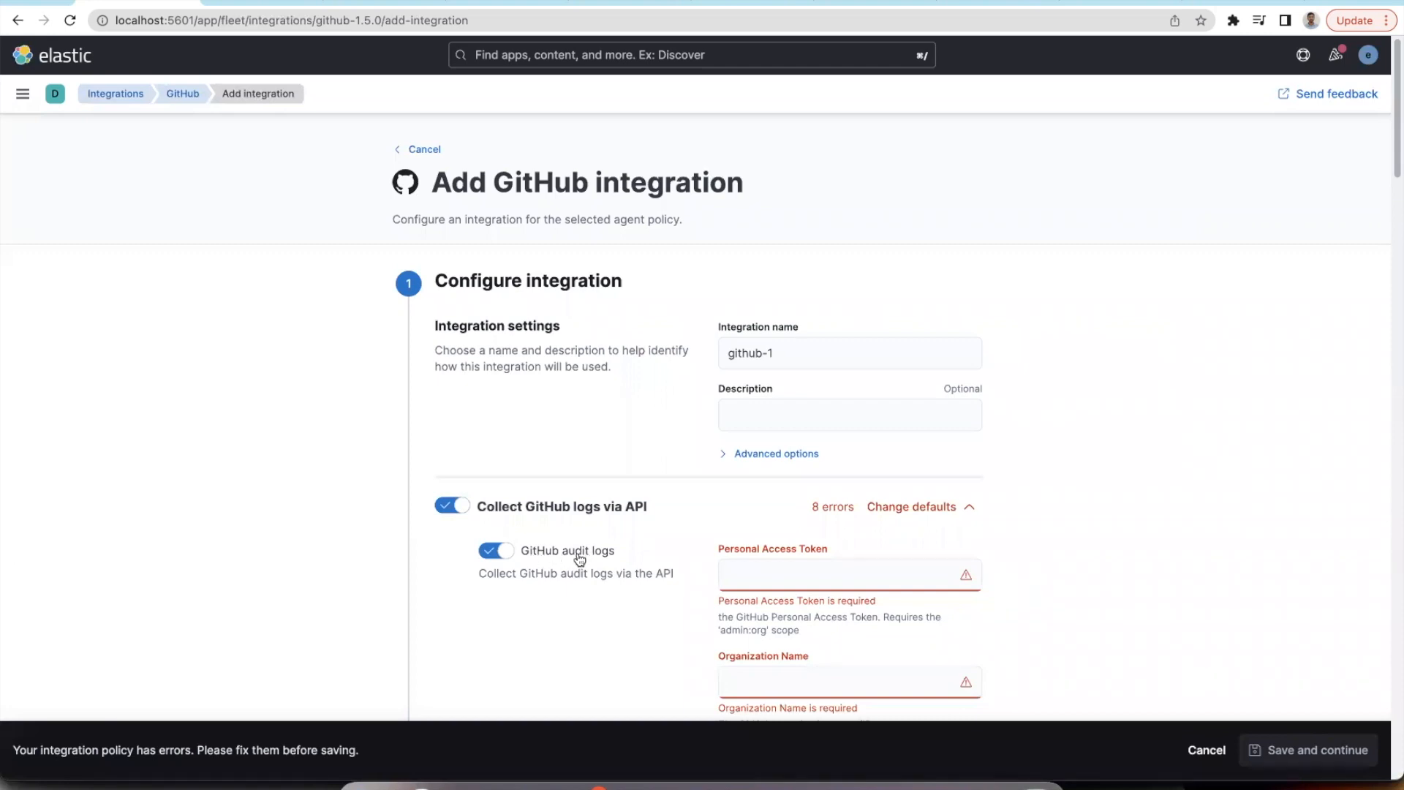
Turn off GitHub audit log collection in the Add GitHub integration form.
click(489, 550)
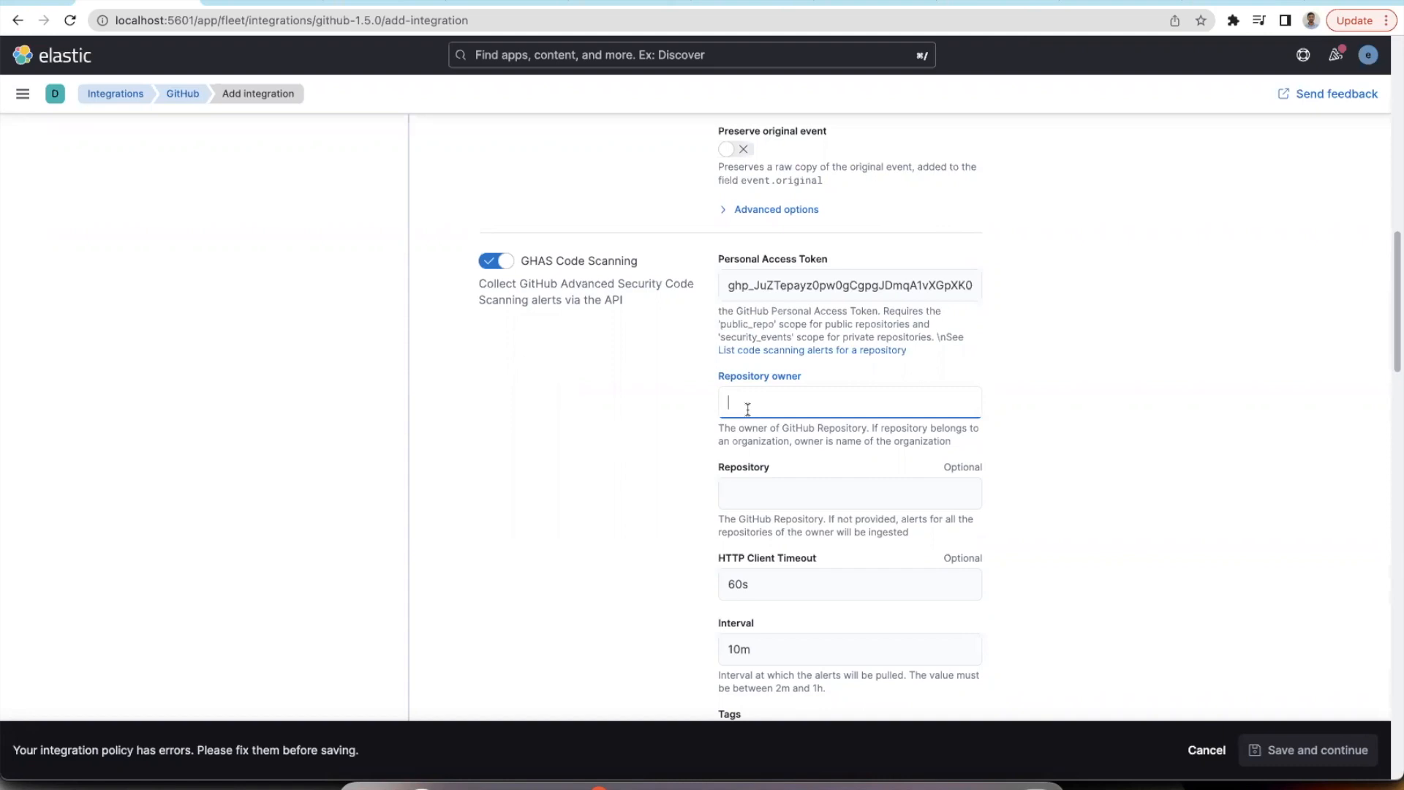
Enter owner kcreddy-org and the ghp_ personal access token for the GHAS collectors.
text(kcreddy)
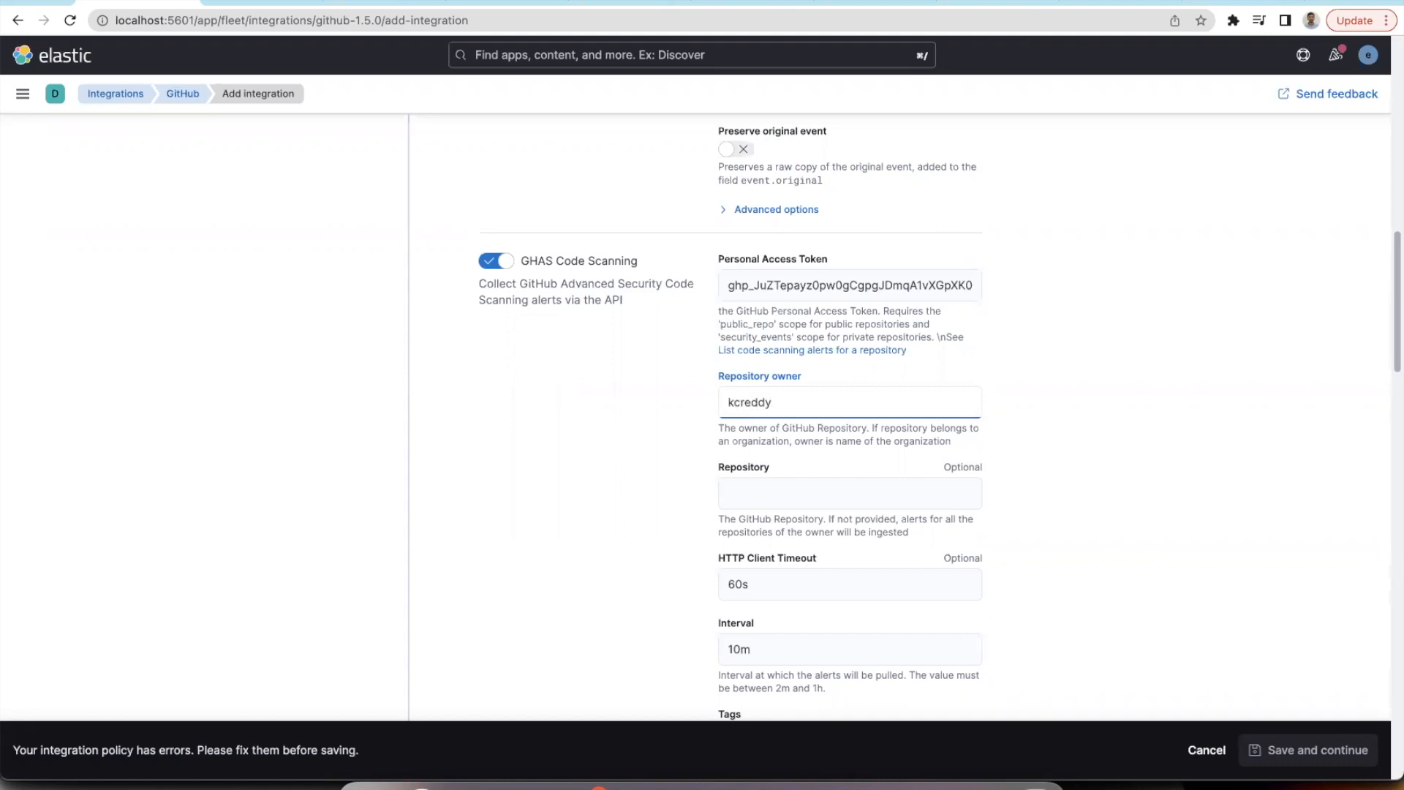
text(--org)
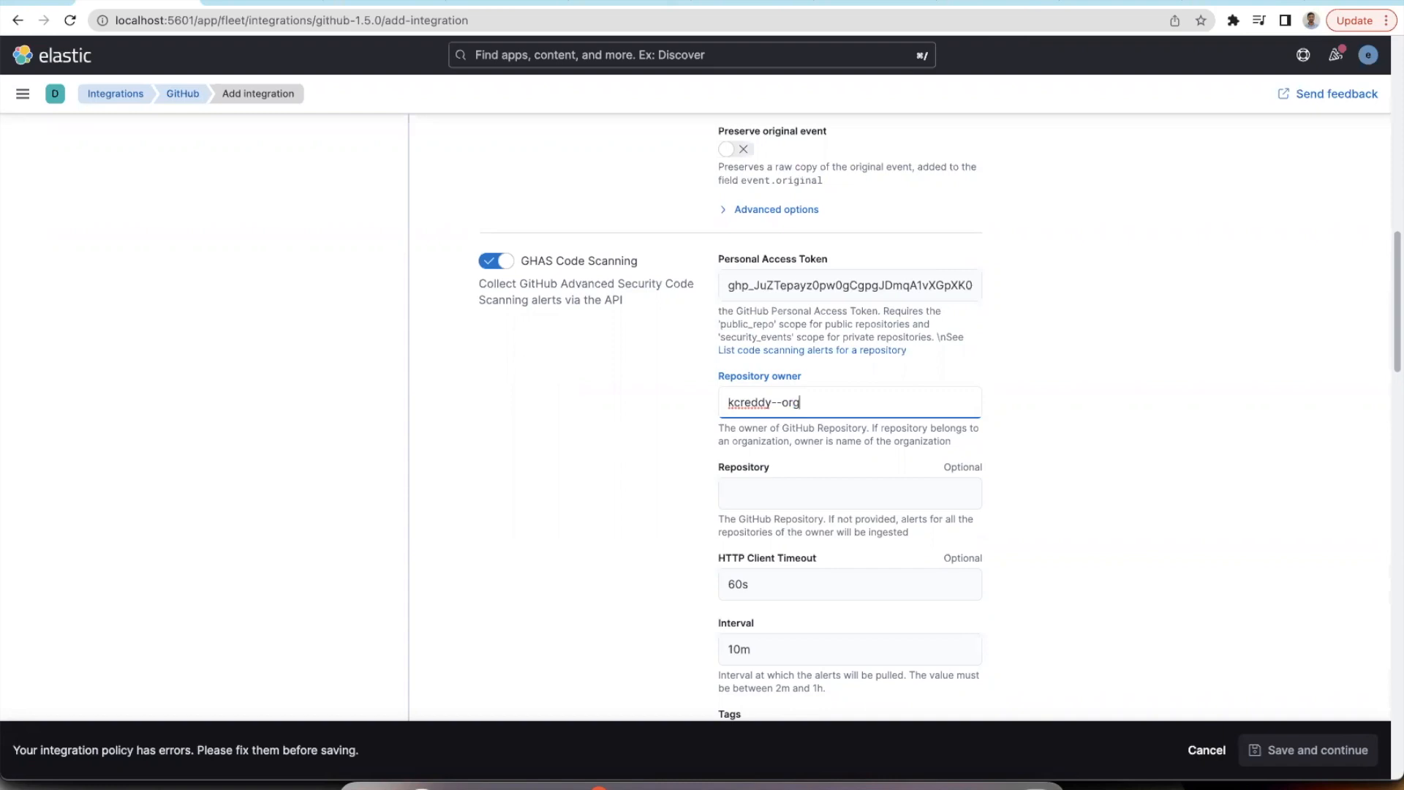
scroll(down, 3)
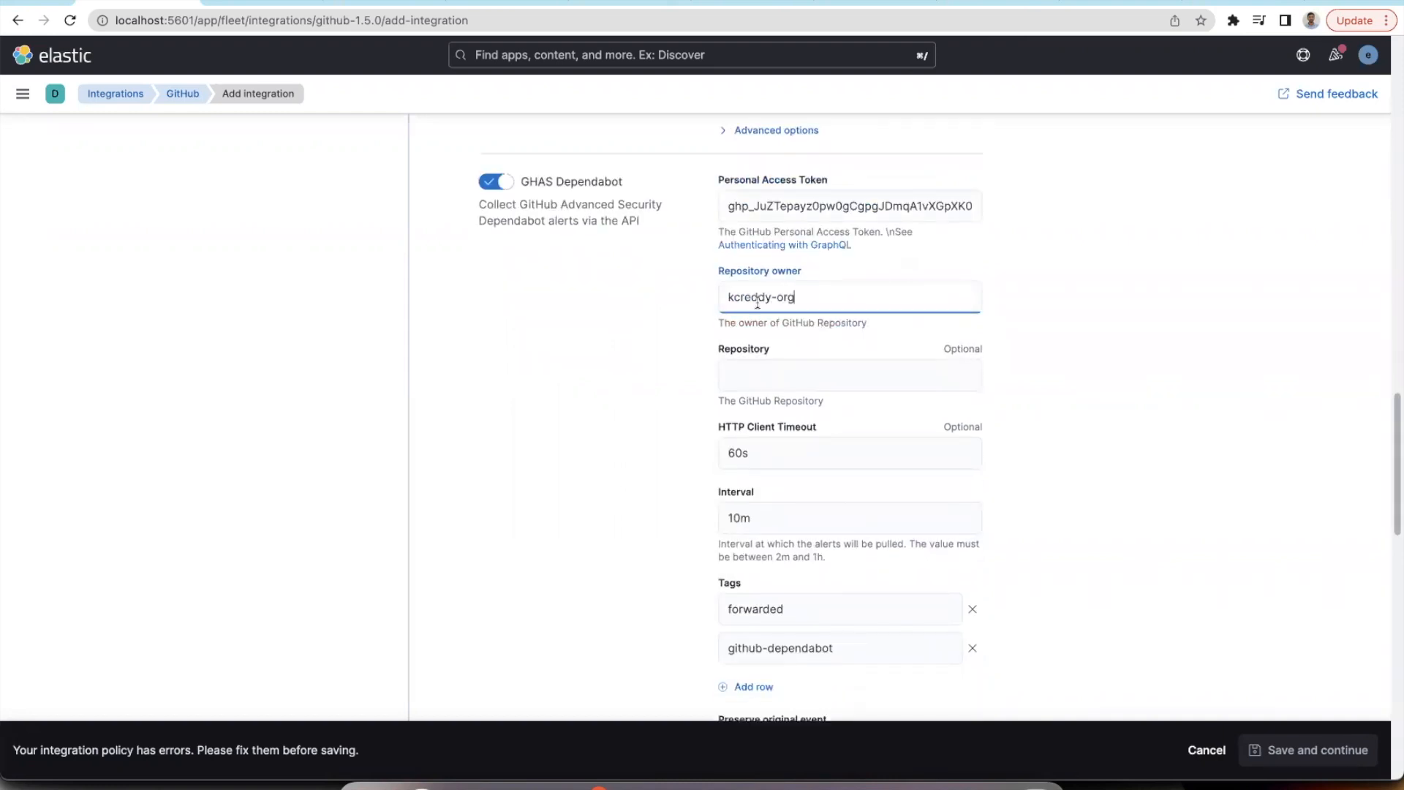
scroll(down, 3)
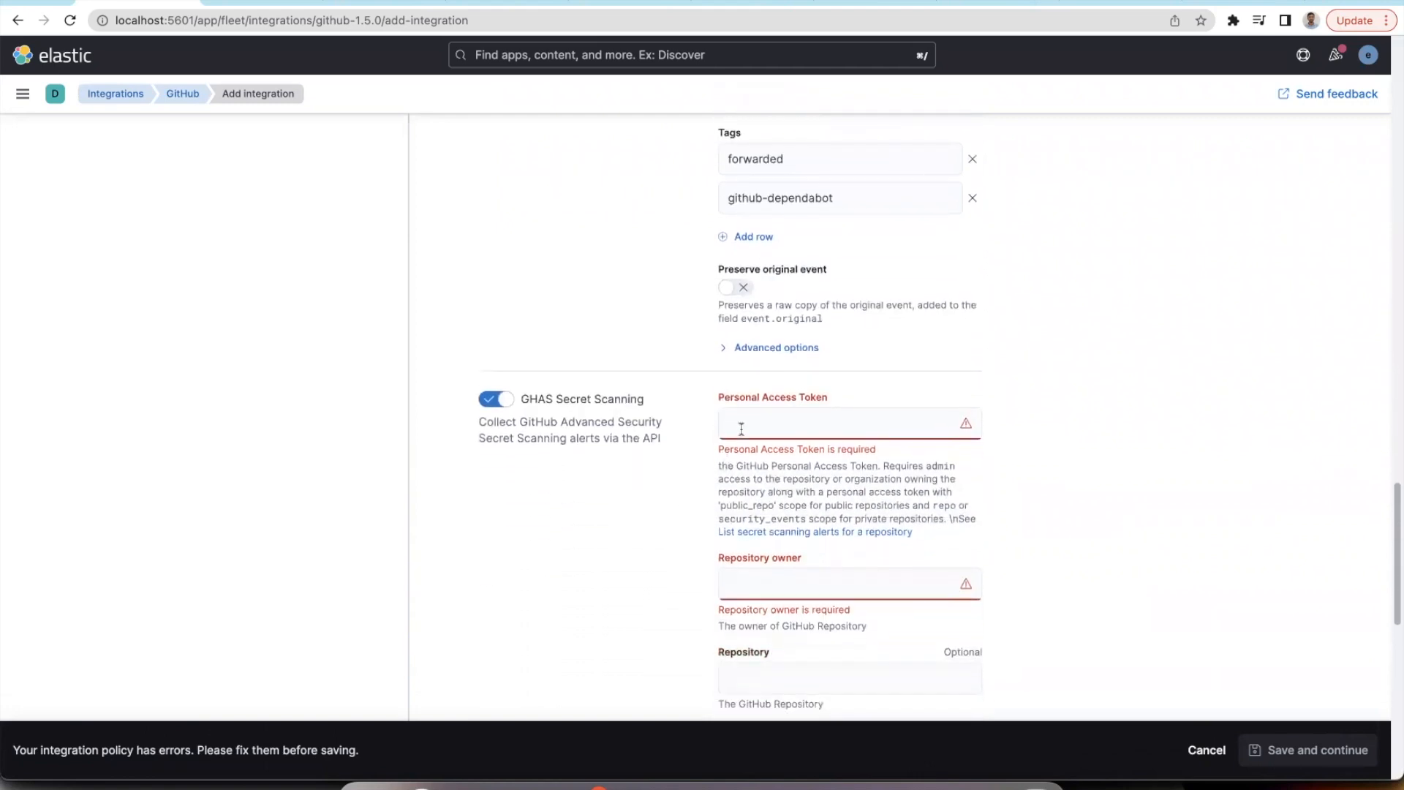
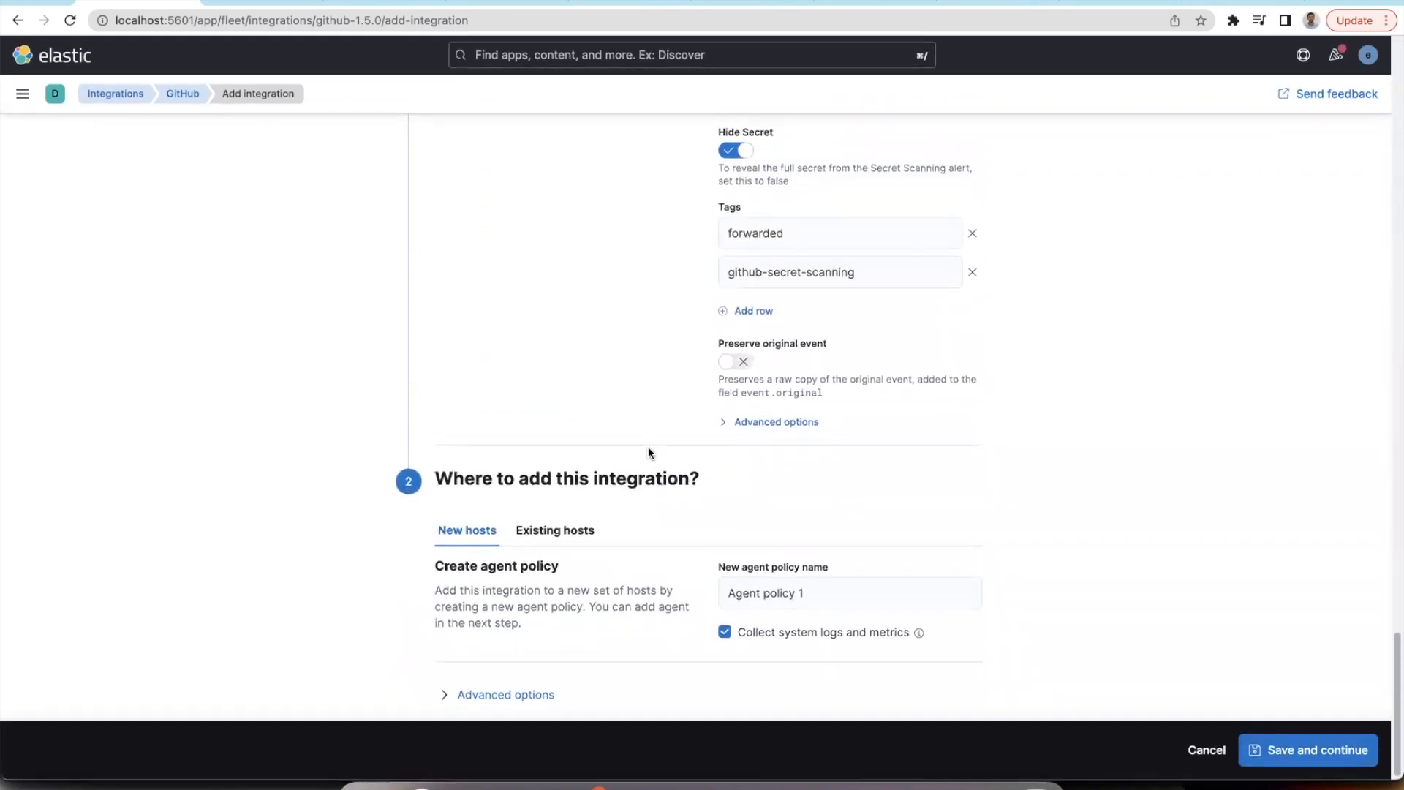
Target existing hosts and list the available agent policies.
click(555, 529)
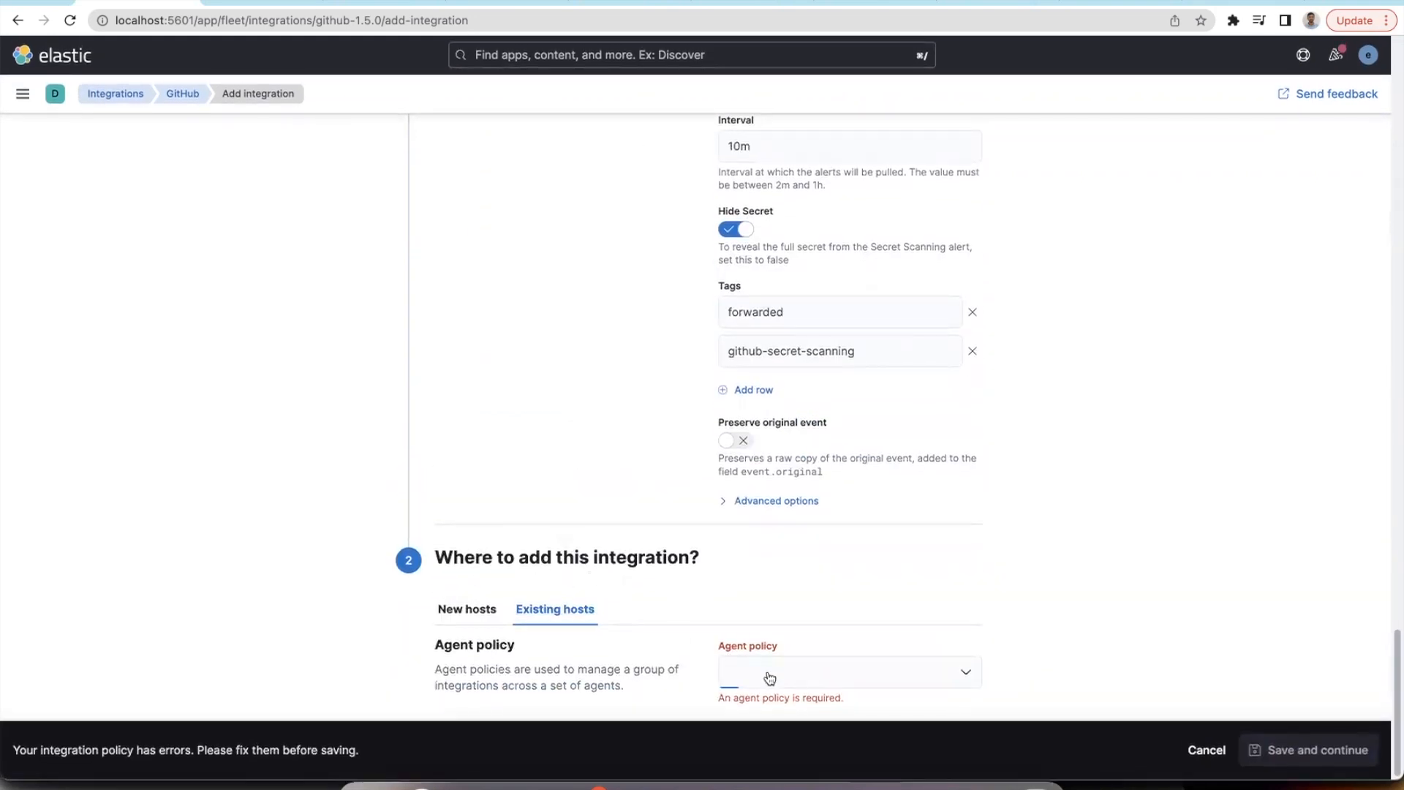
click(847, 671)
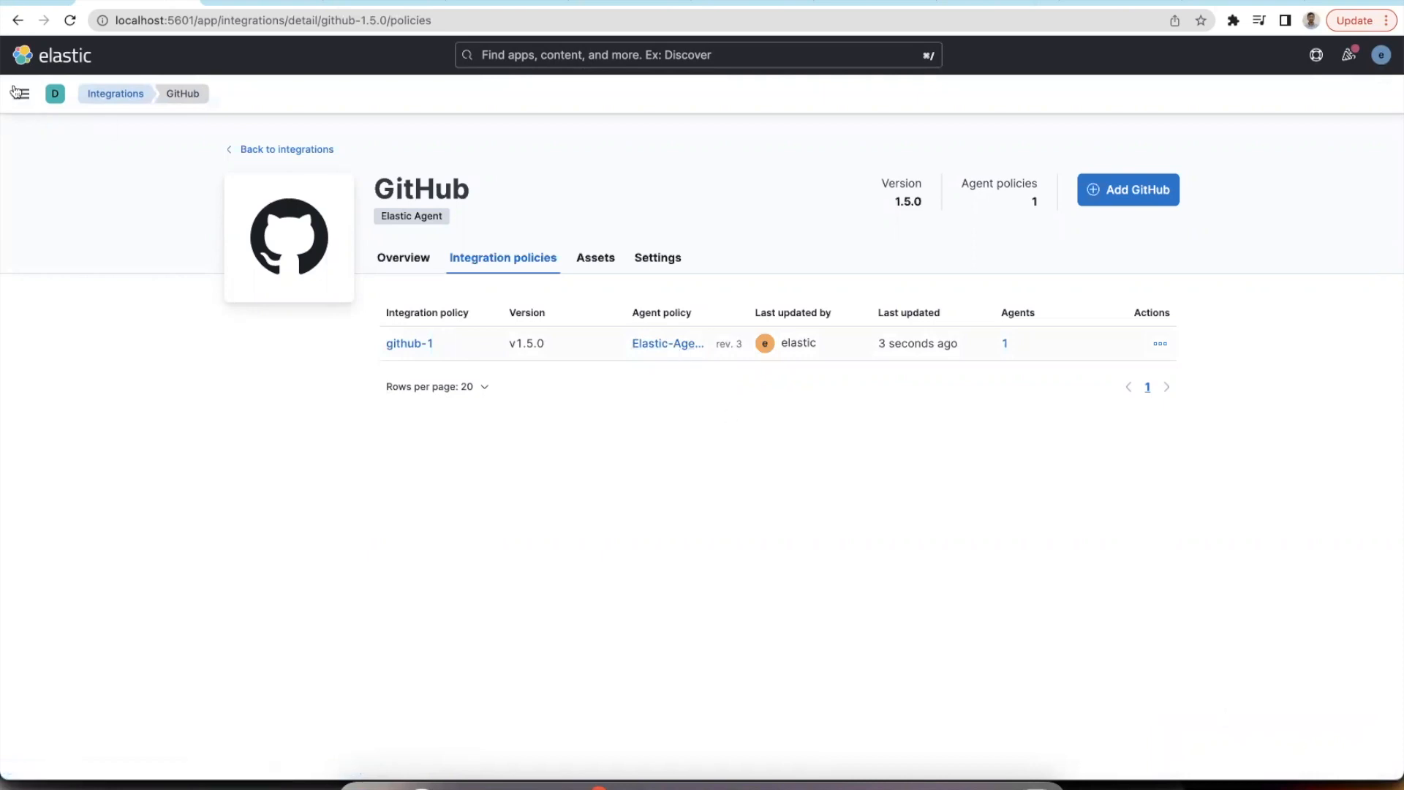
Bring up Kibana's main navigation menu over the GitHub integration policies page.
click(22, 93)
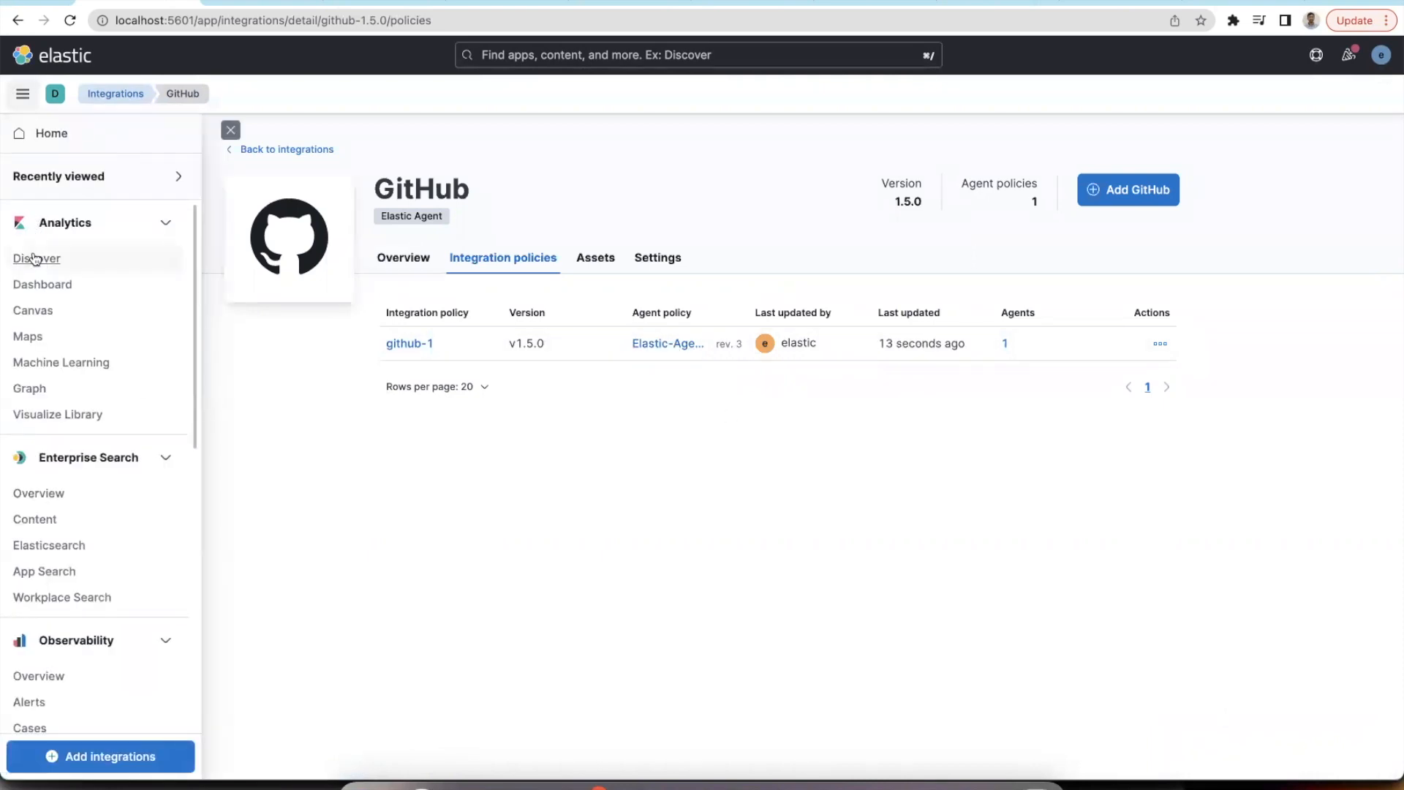
mouse_move(36, 259)
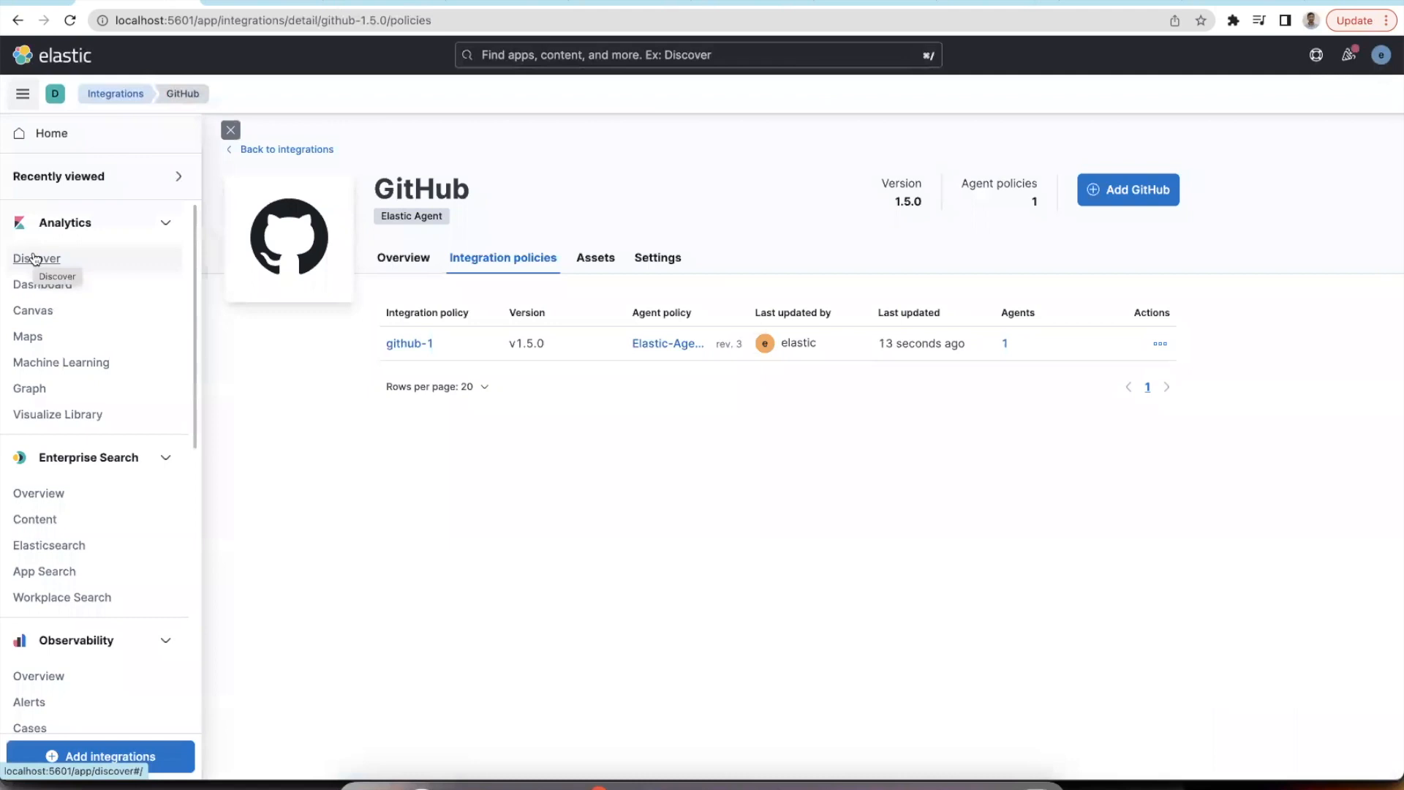
Query data_stream.dataset : github* in Discover over the last 90 days, returning 390 hits.
click(36, 257)
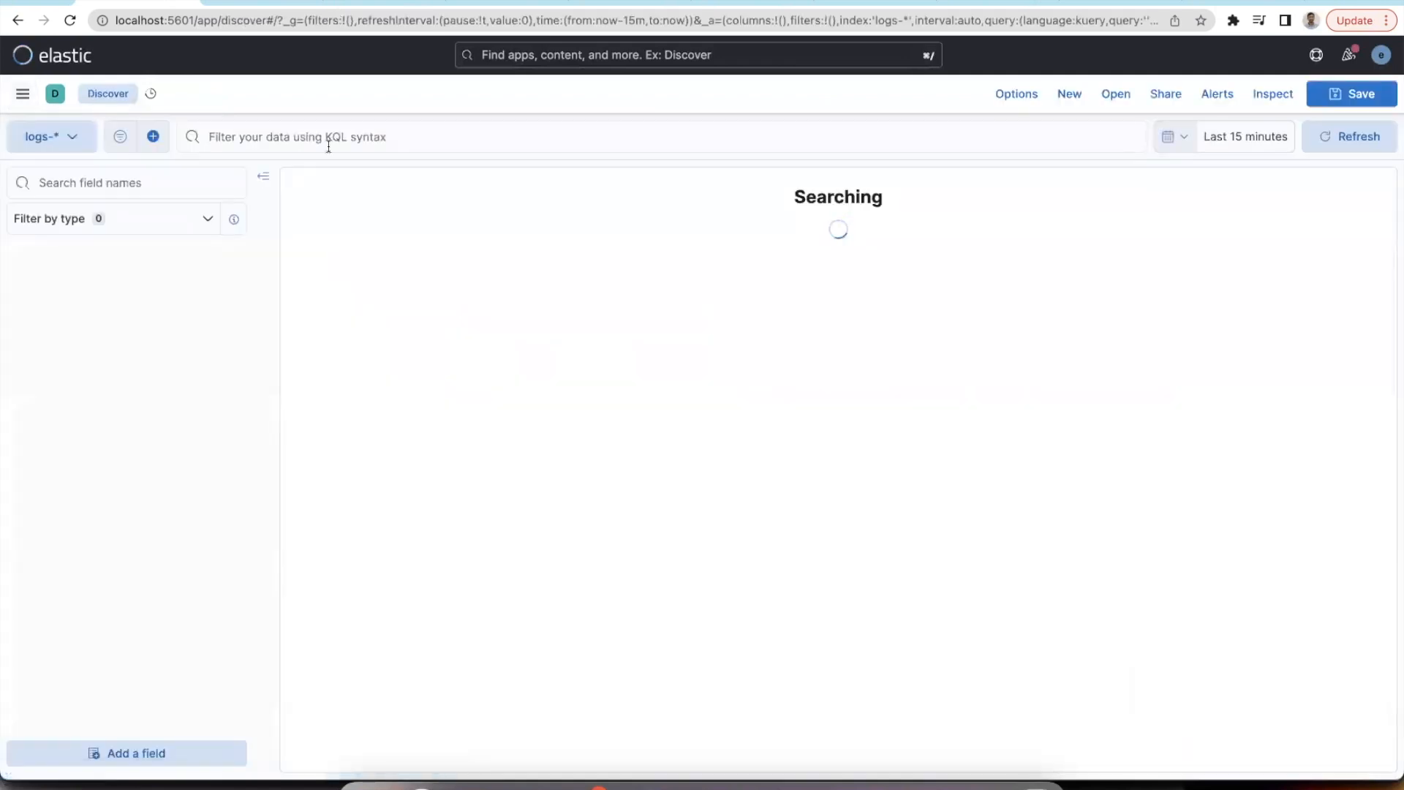
text(data_stream.dataset : github*)
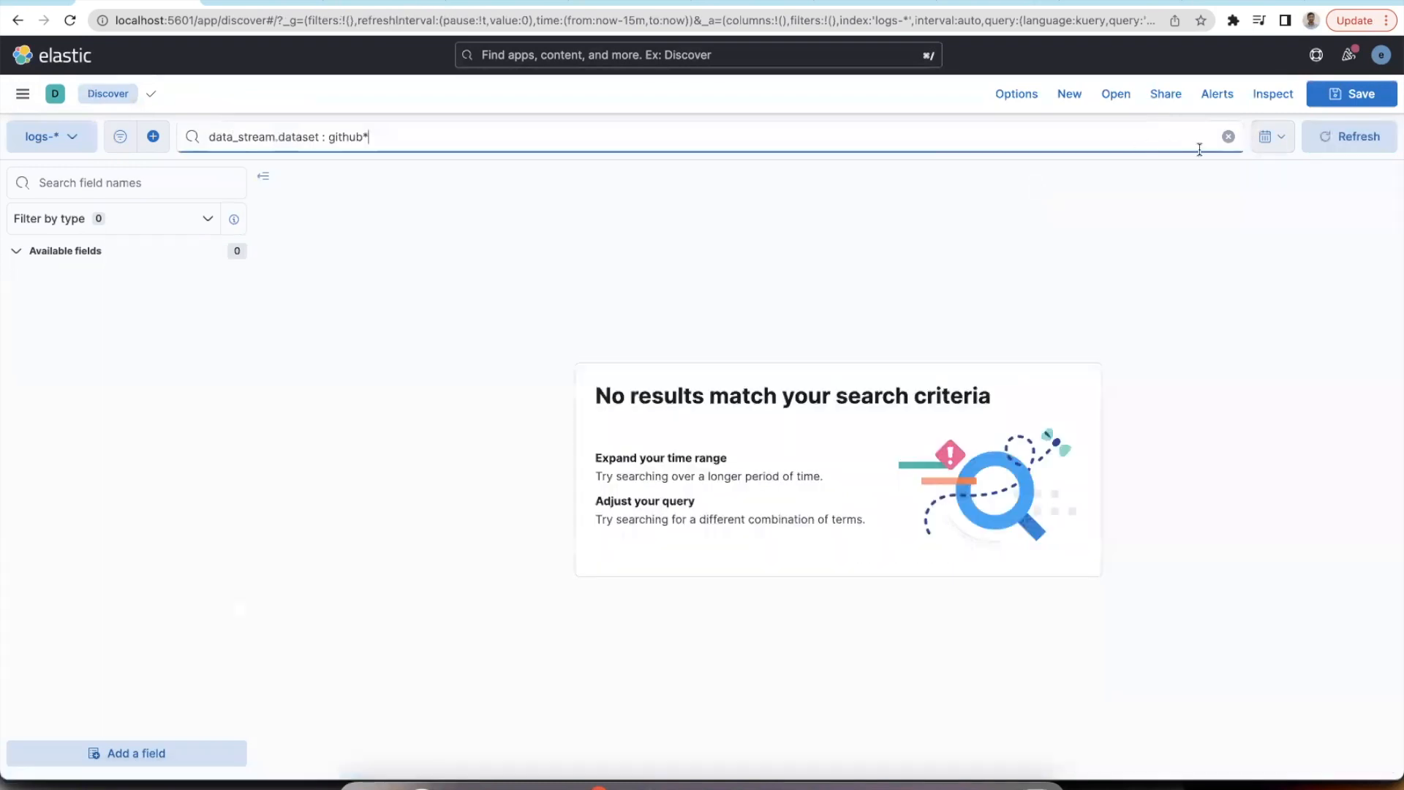
click(1169, 136)
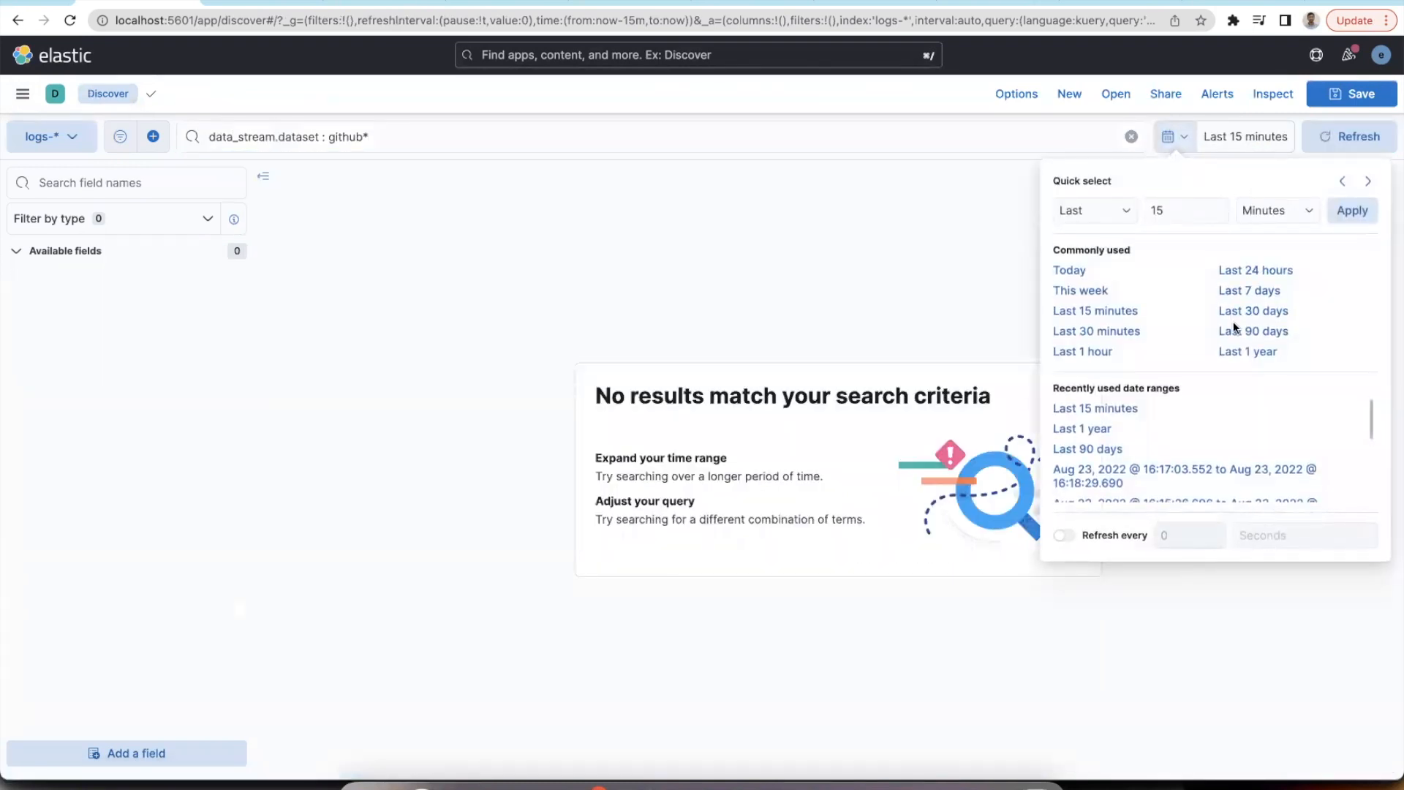
click(1253, 330)
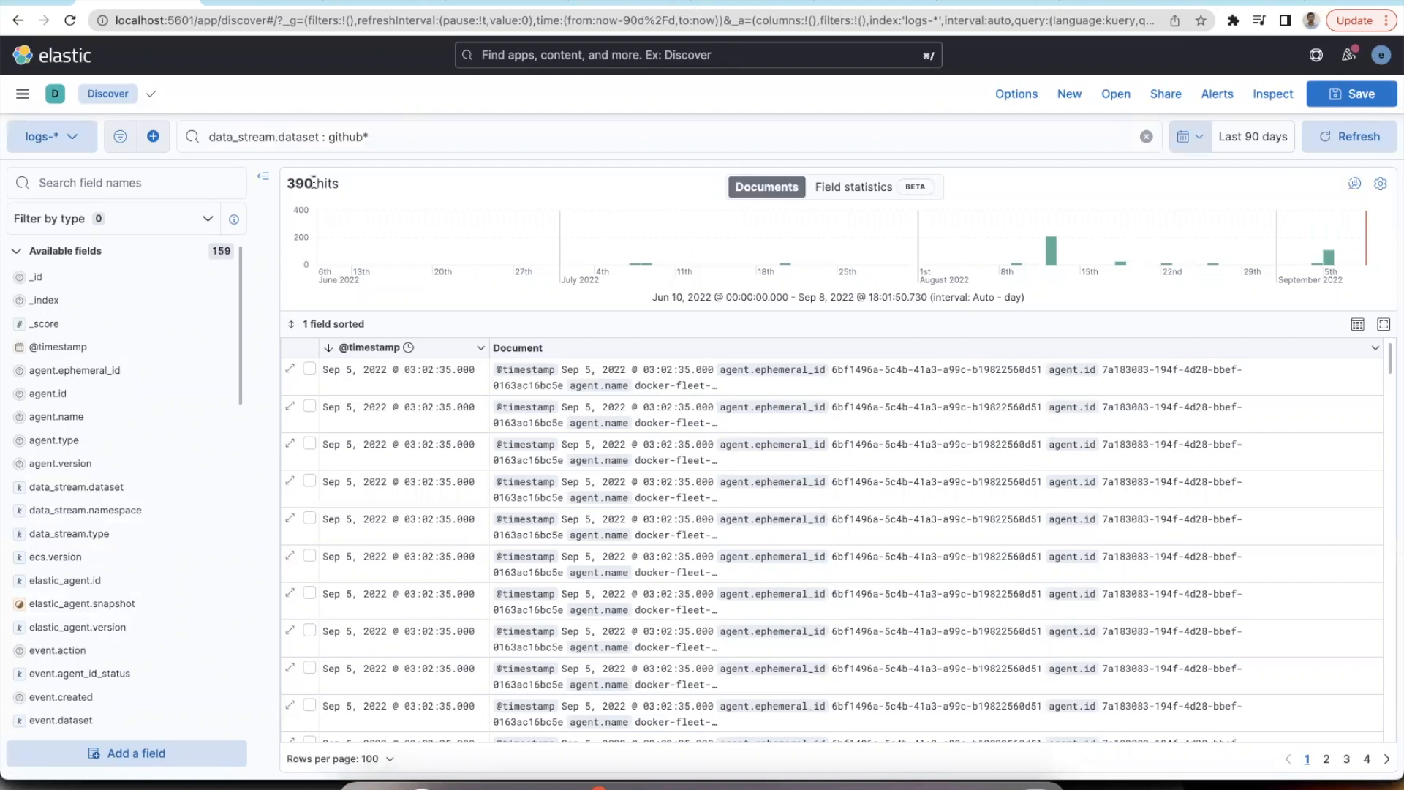
Filter the field list for 'action' and inspect event.action's top values, then head to the app menu.
click(126, 183)
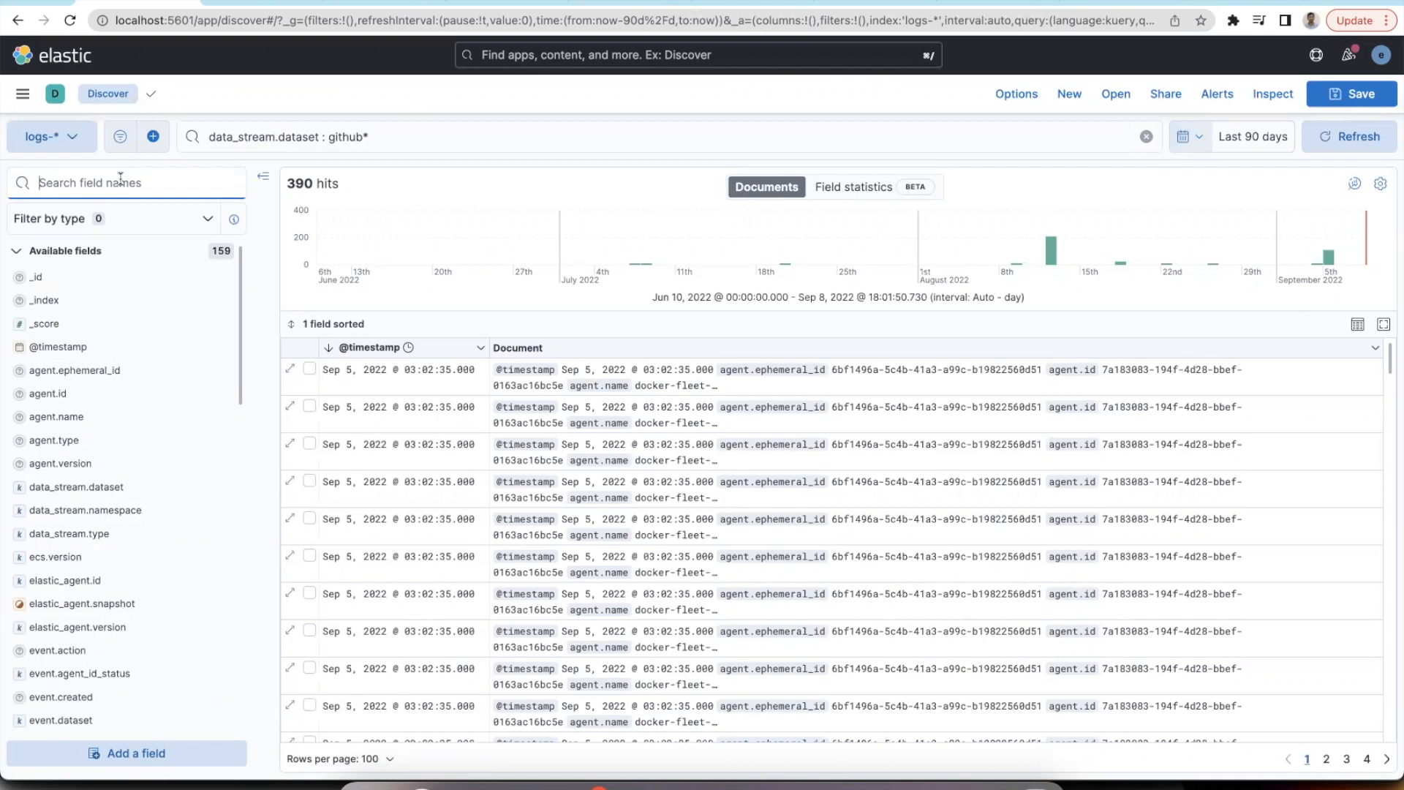
text(actio)
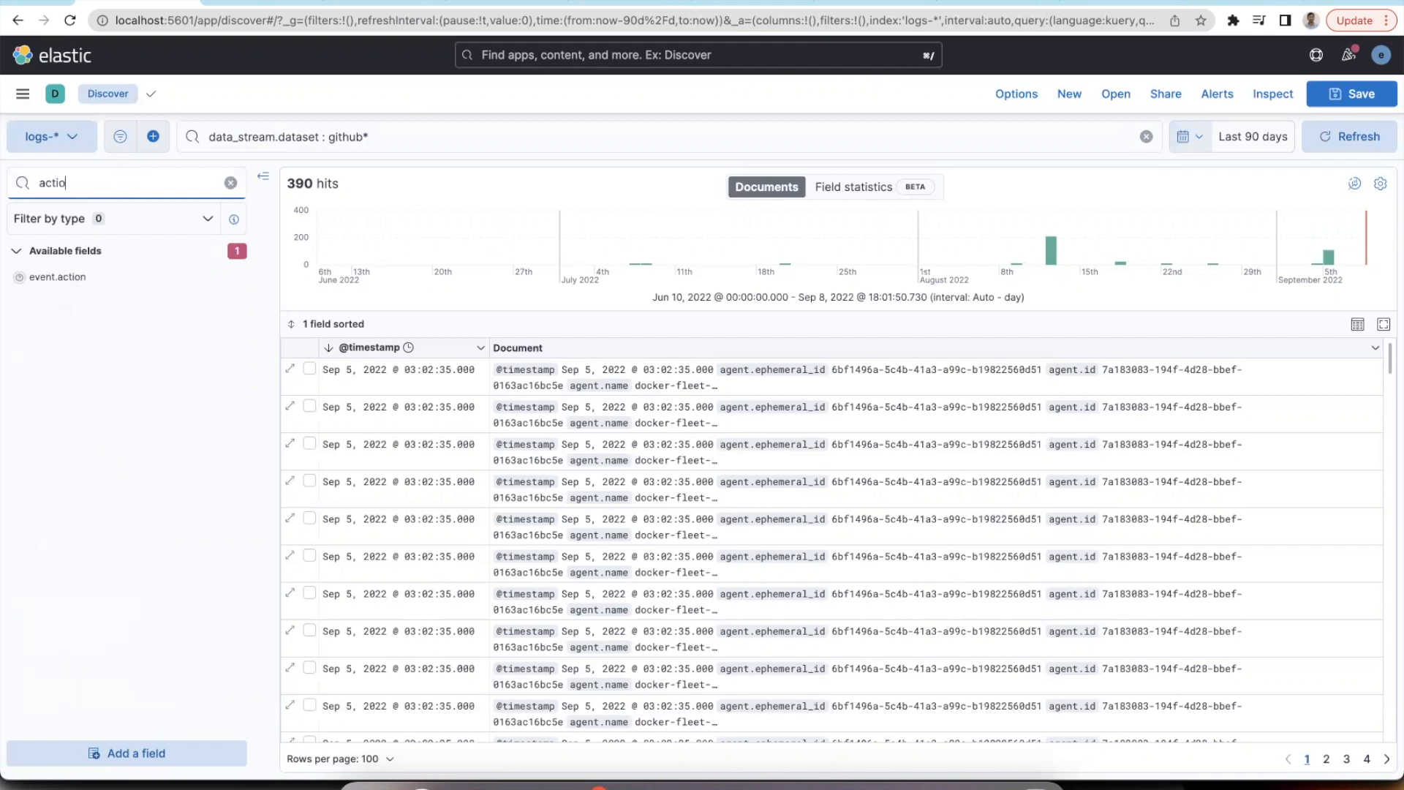
click(57, 277)
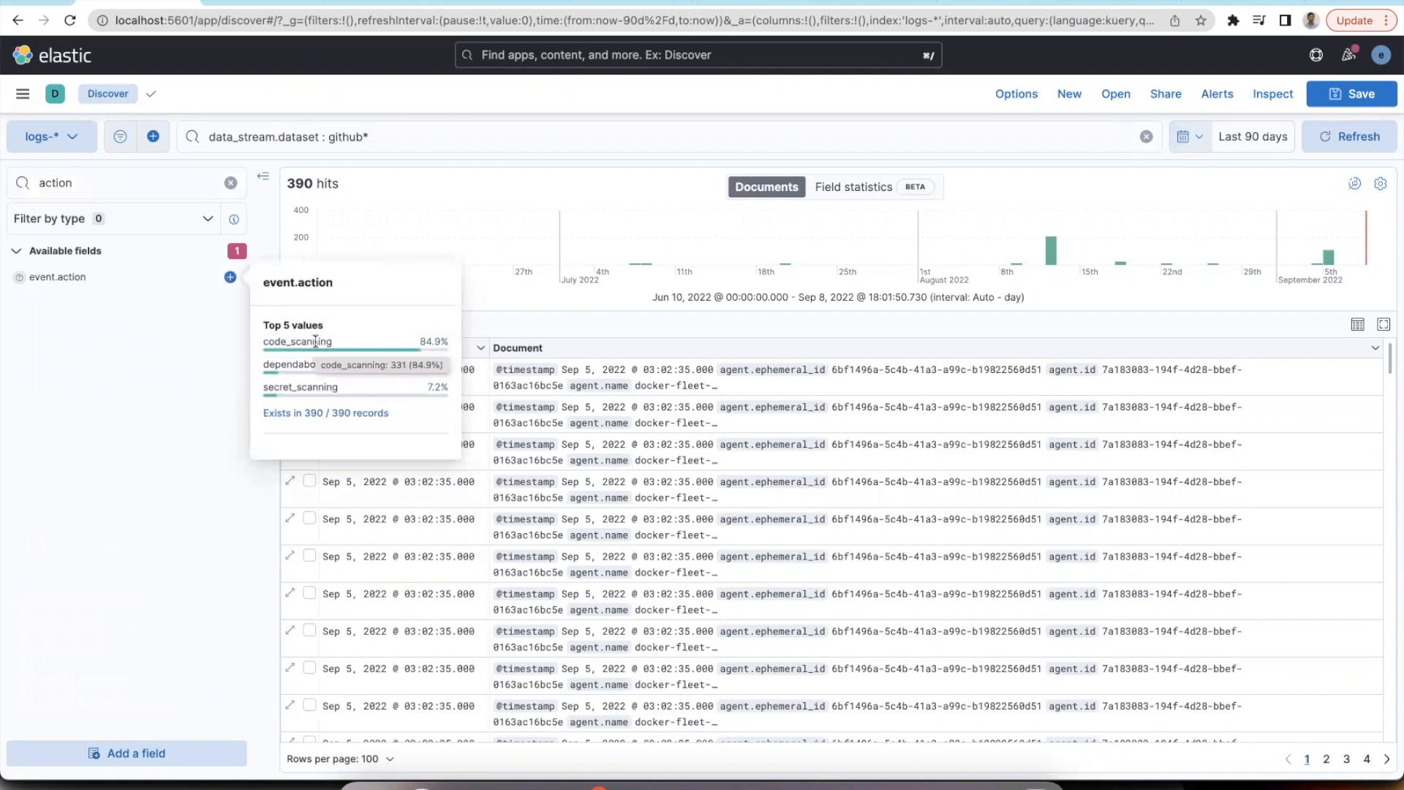
mouse_move(303, 365)
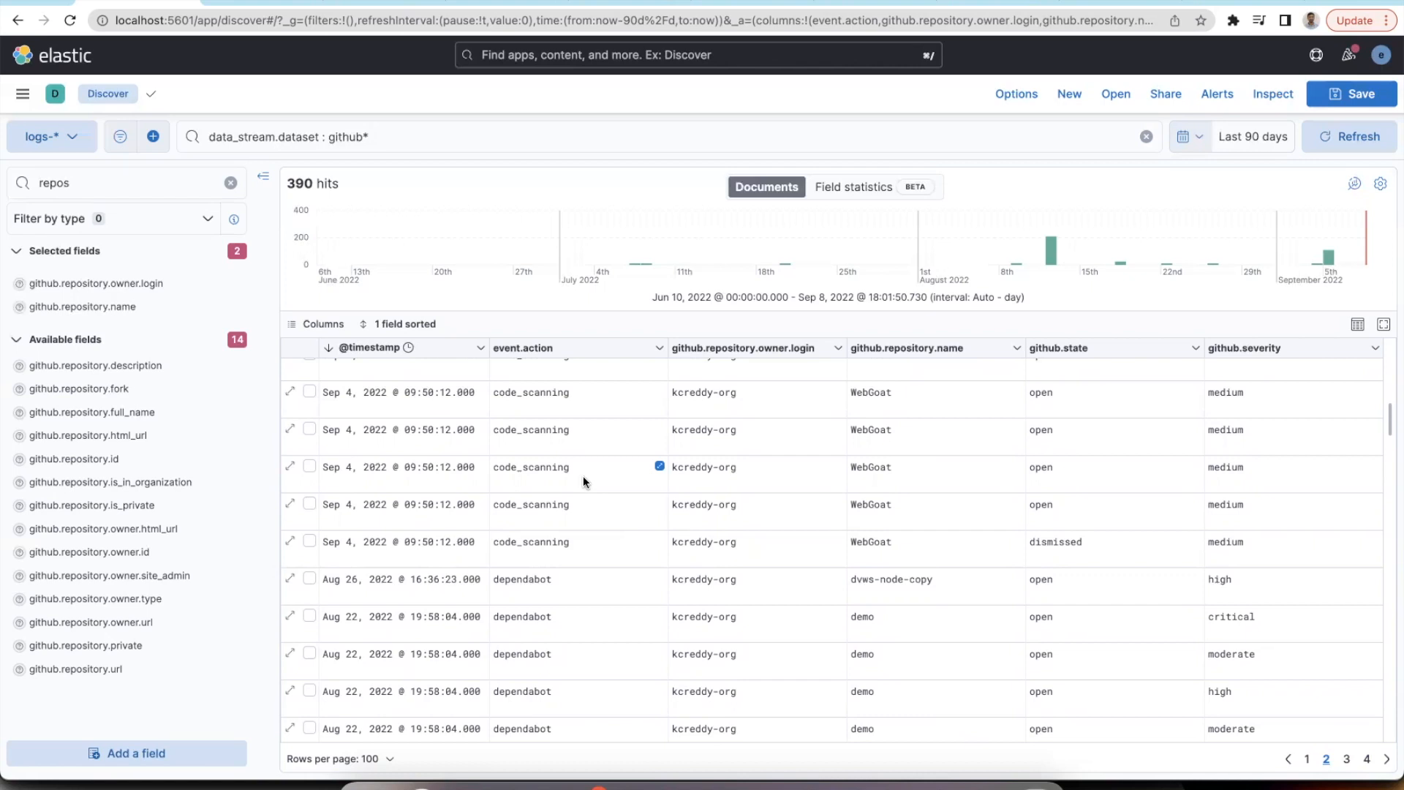
click(22, 93)
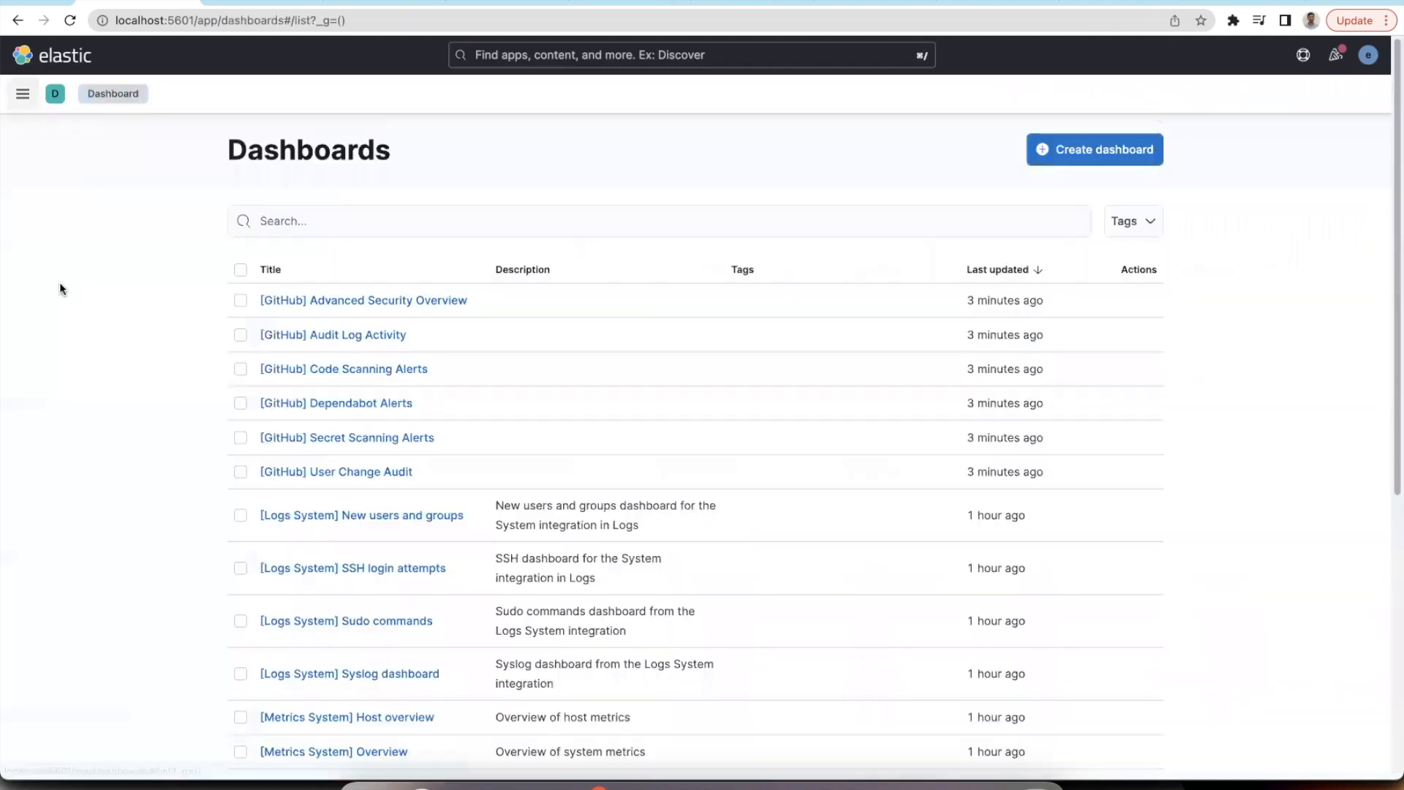
Search dashboards for 'git', view [GitHub] Advanced Security Overview, and return to the list.
text(github)
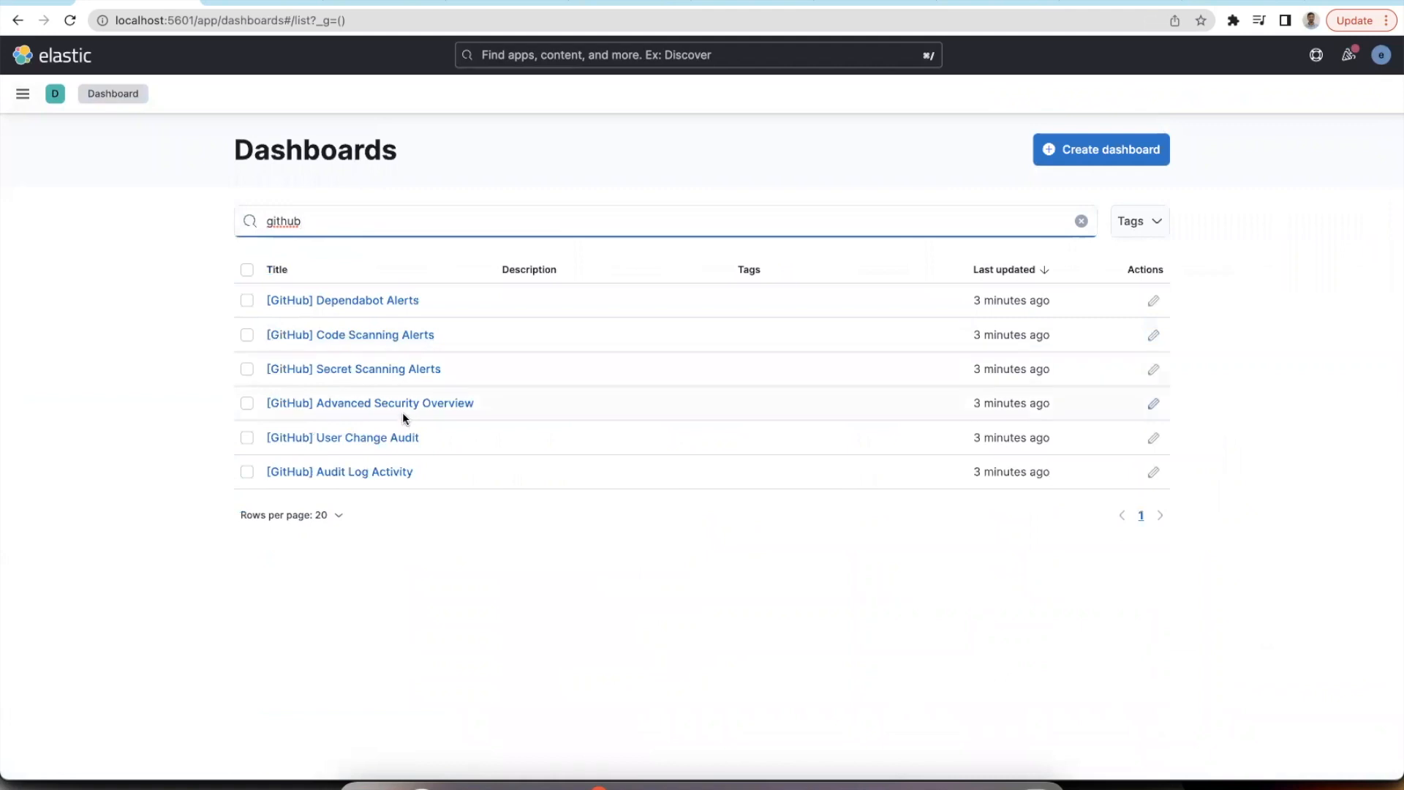
mouse_move(470, 392)
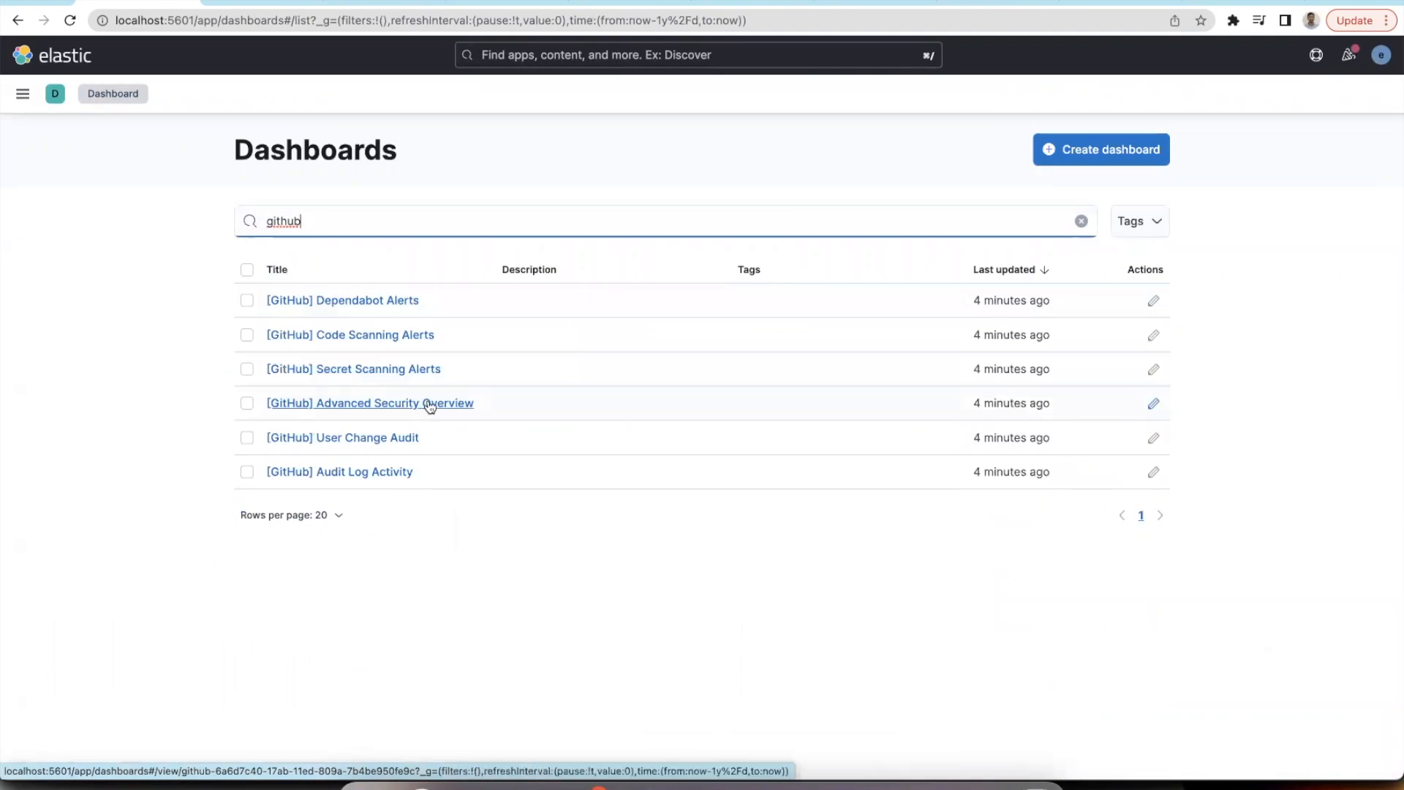
click(370, 402)
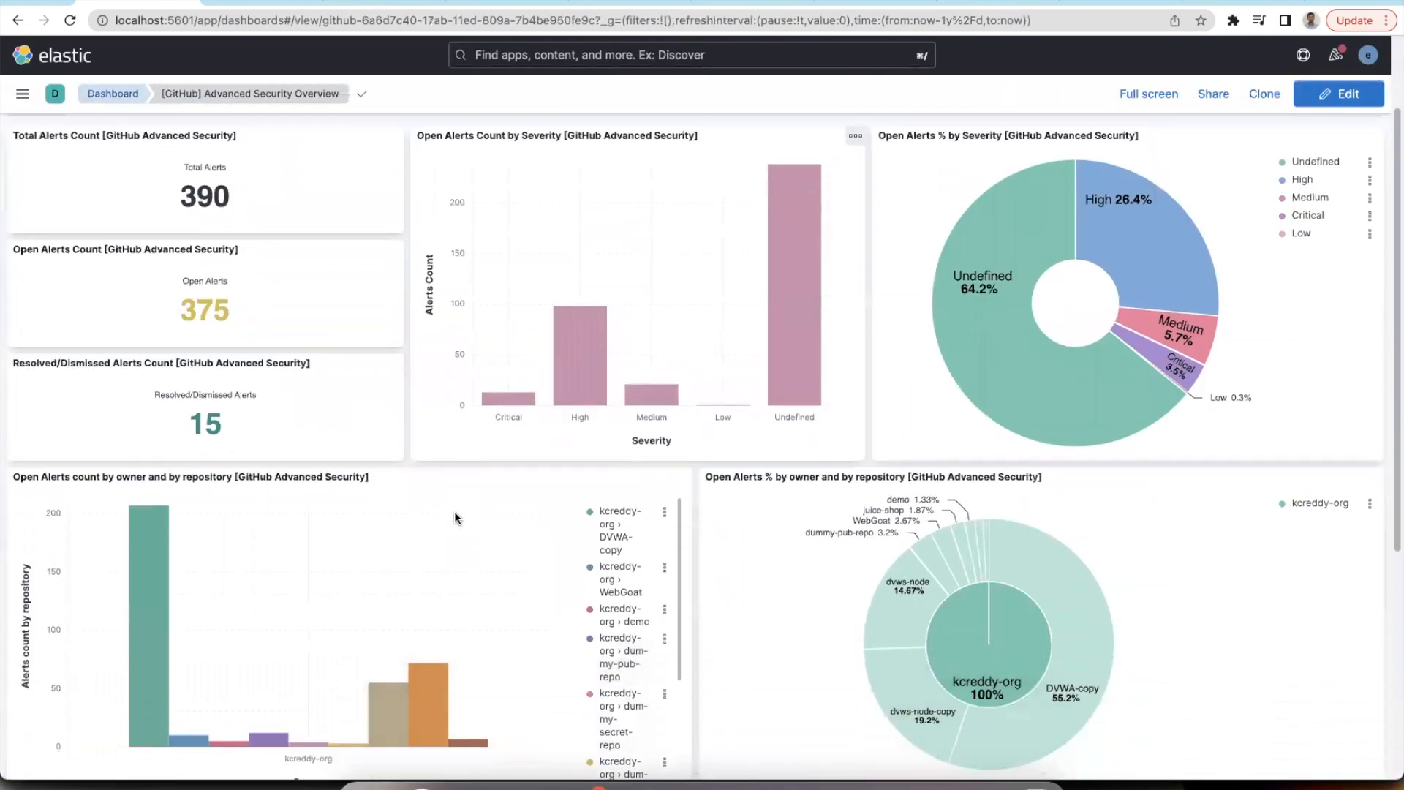
click(113, 94)
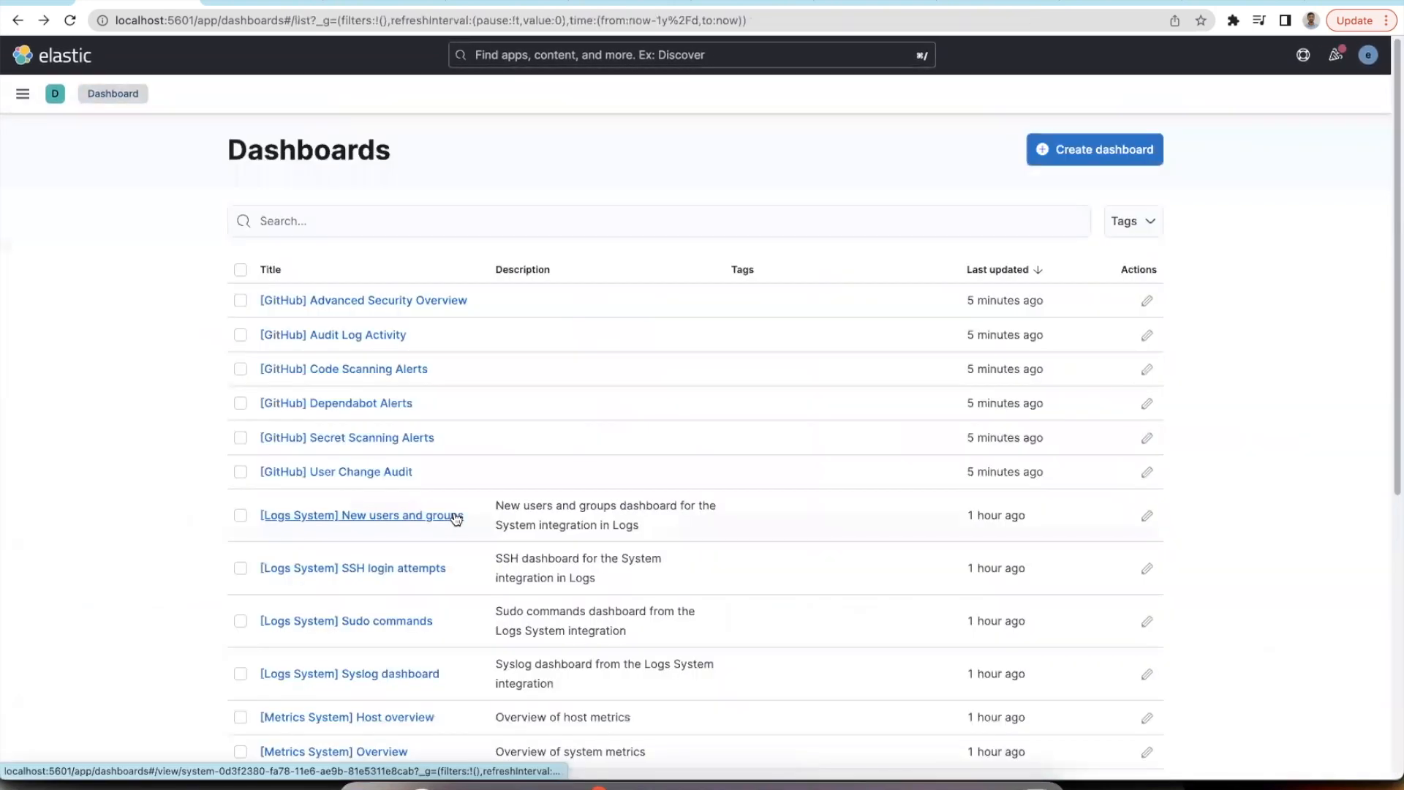
View the [GitHub] Code Scanning Alerts dashboard panels and return to the Dashboards list.
click(659, 221)
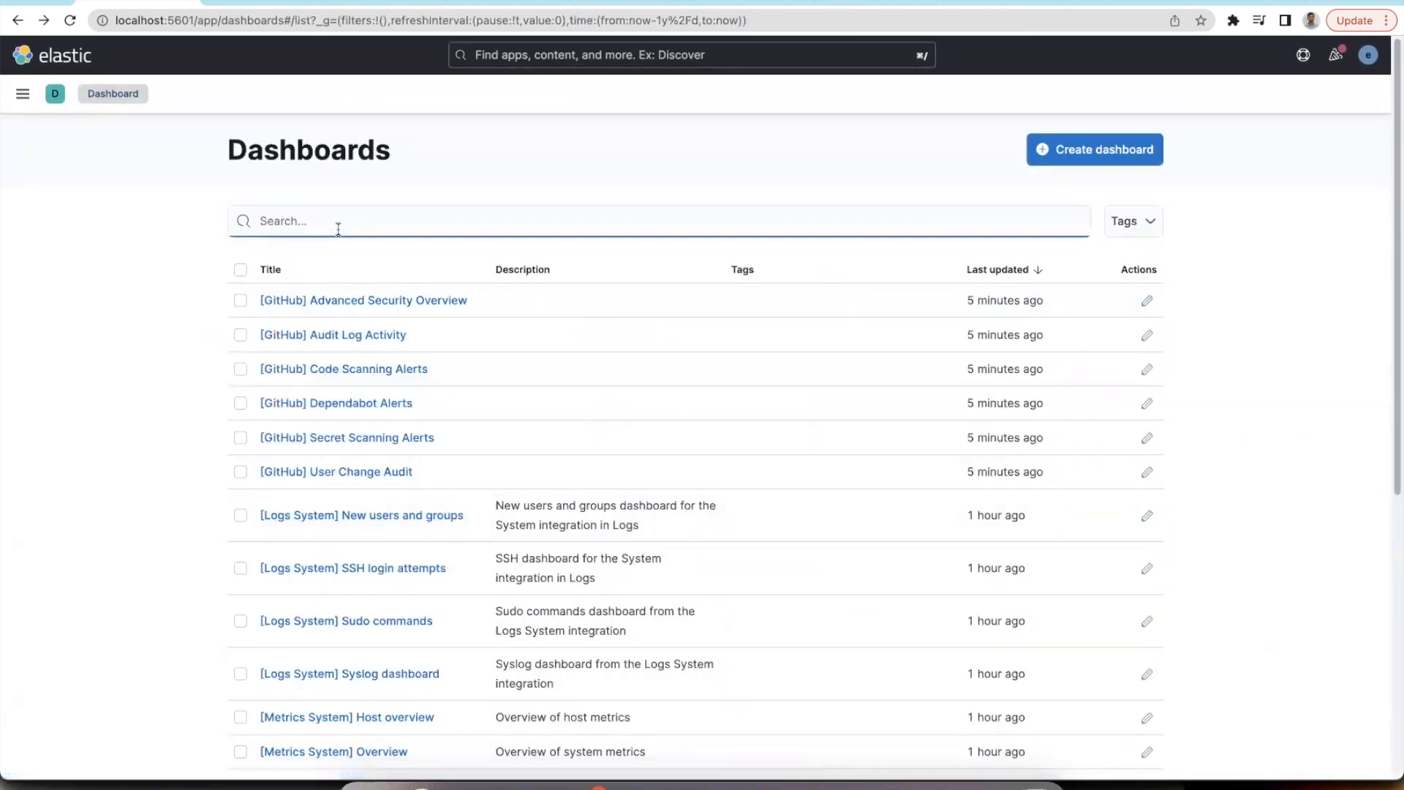
mouse_move(342, 369)
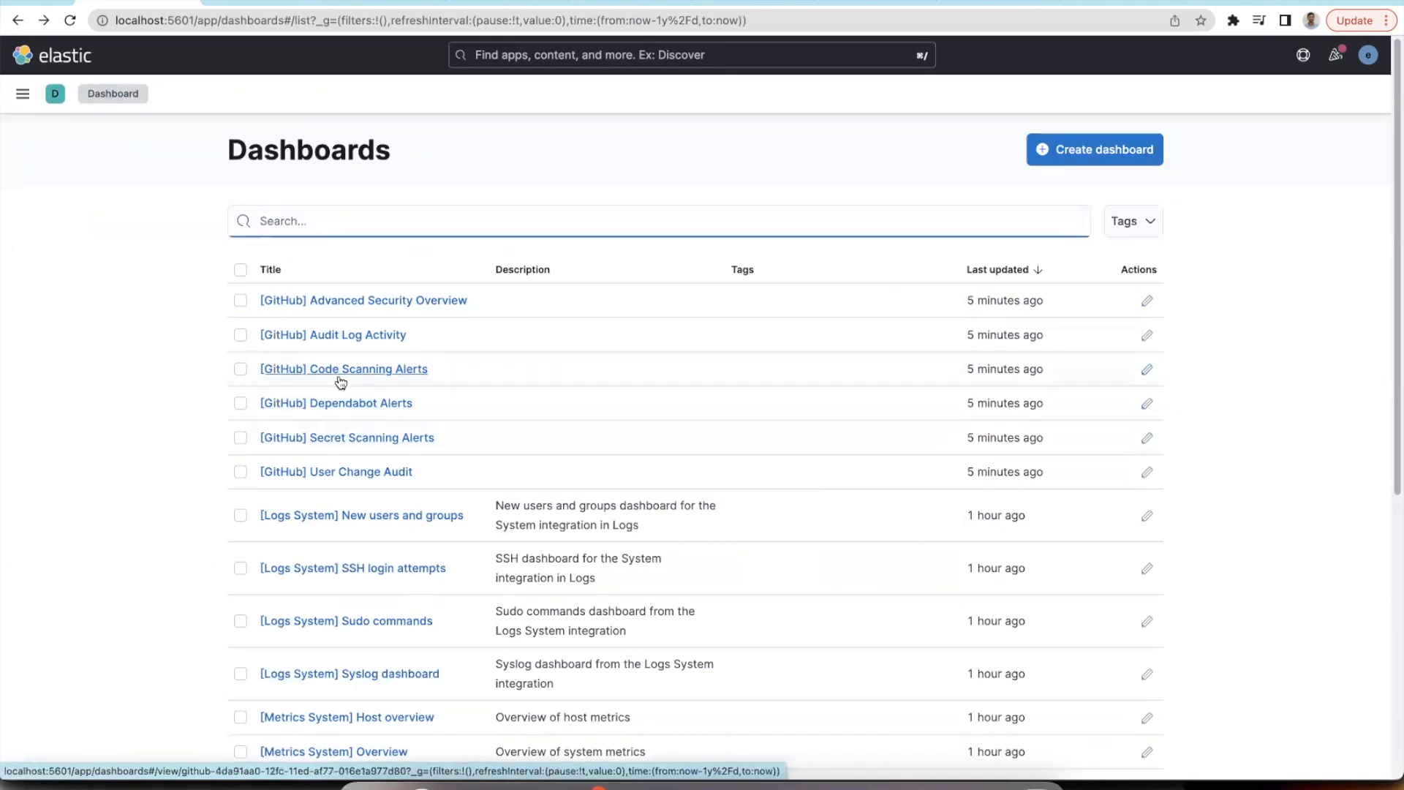
click(342, 369)
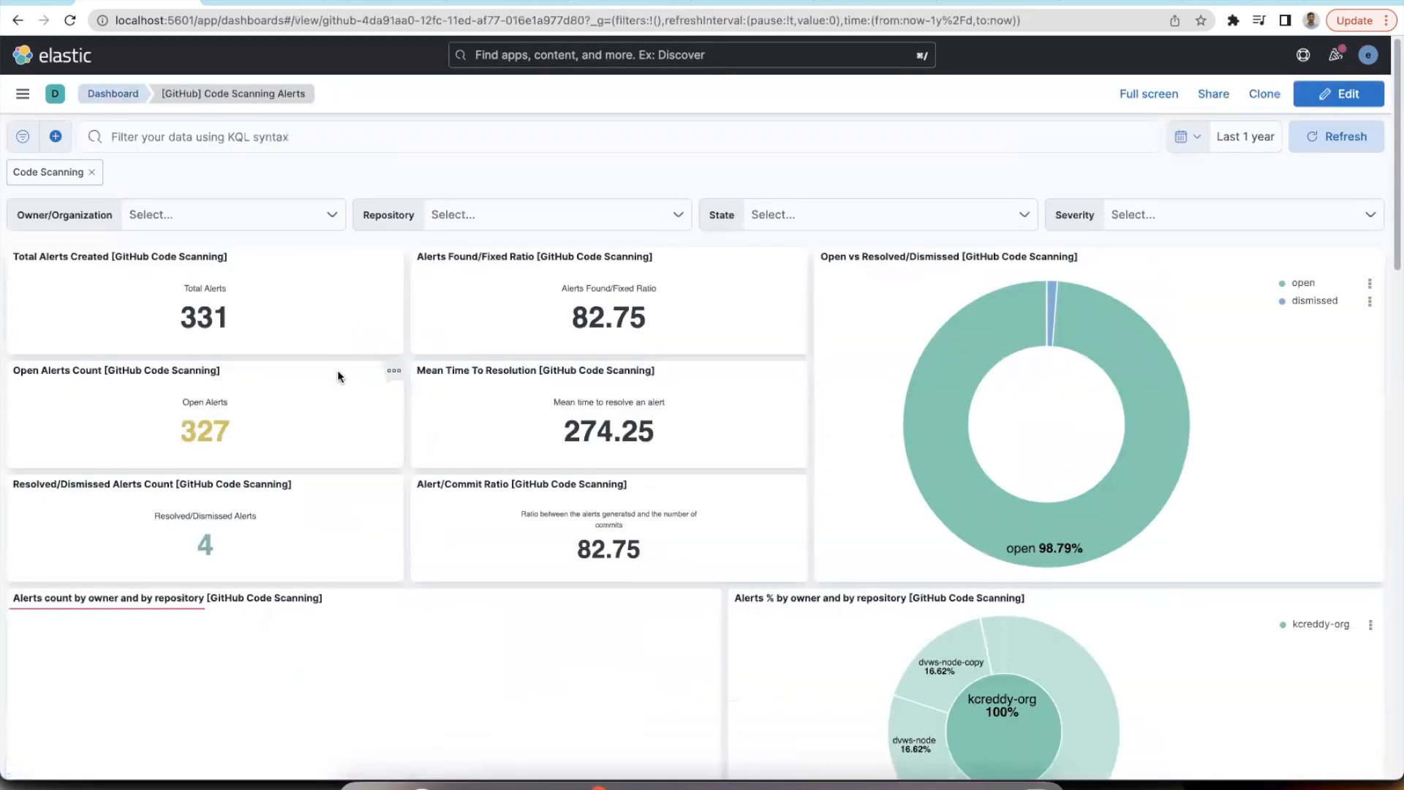
scroll(down, 3)
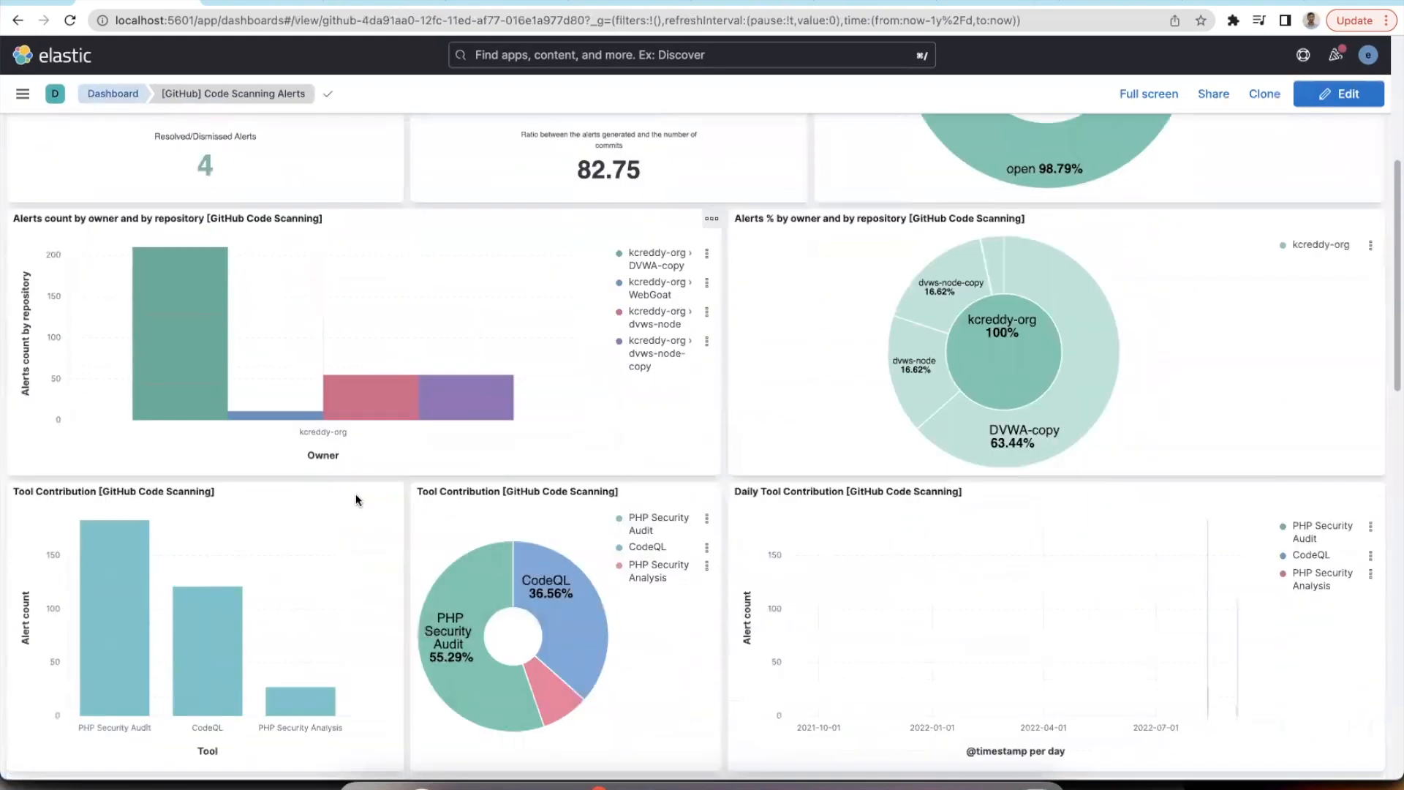
scroll(down, 3)
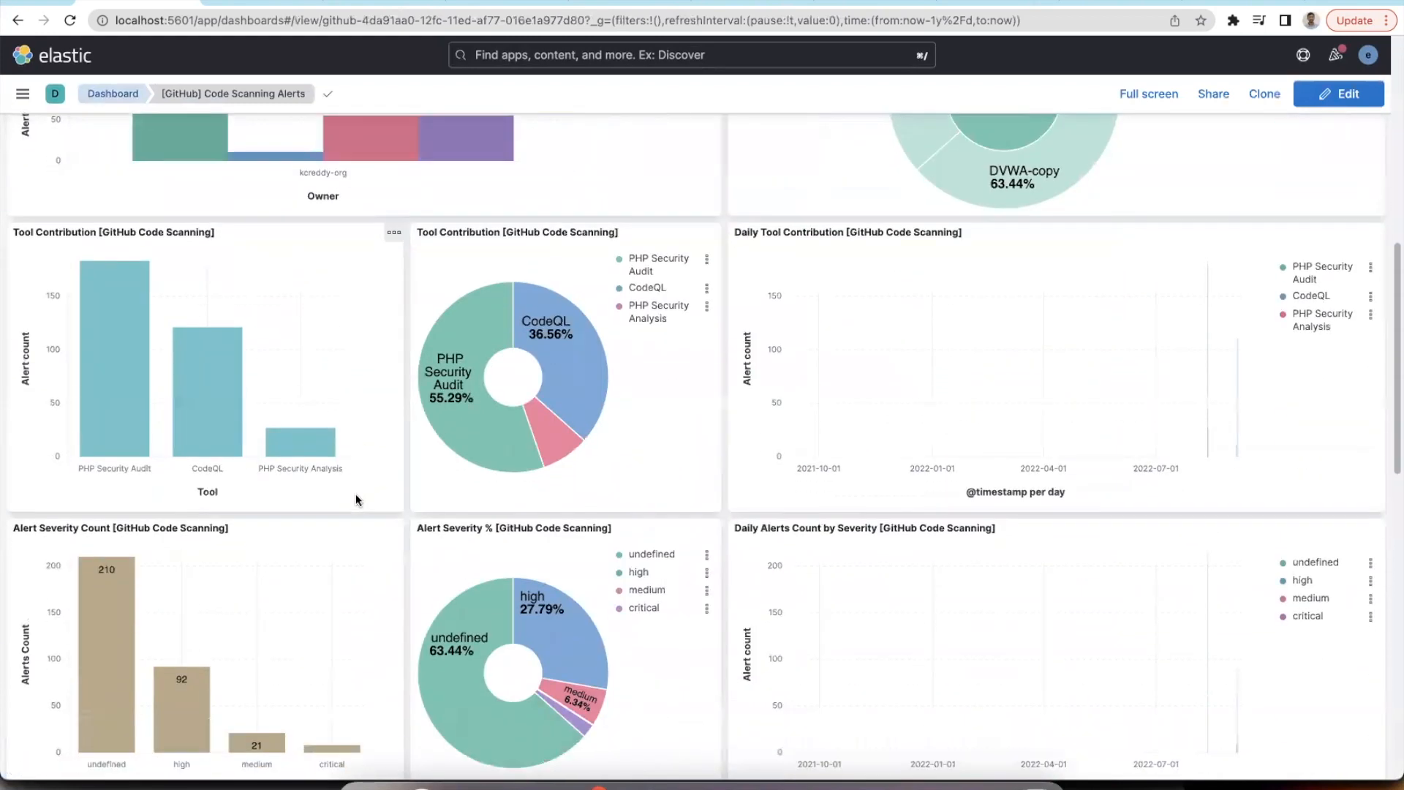
click(111, 94)
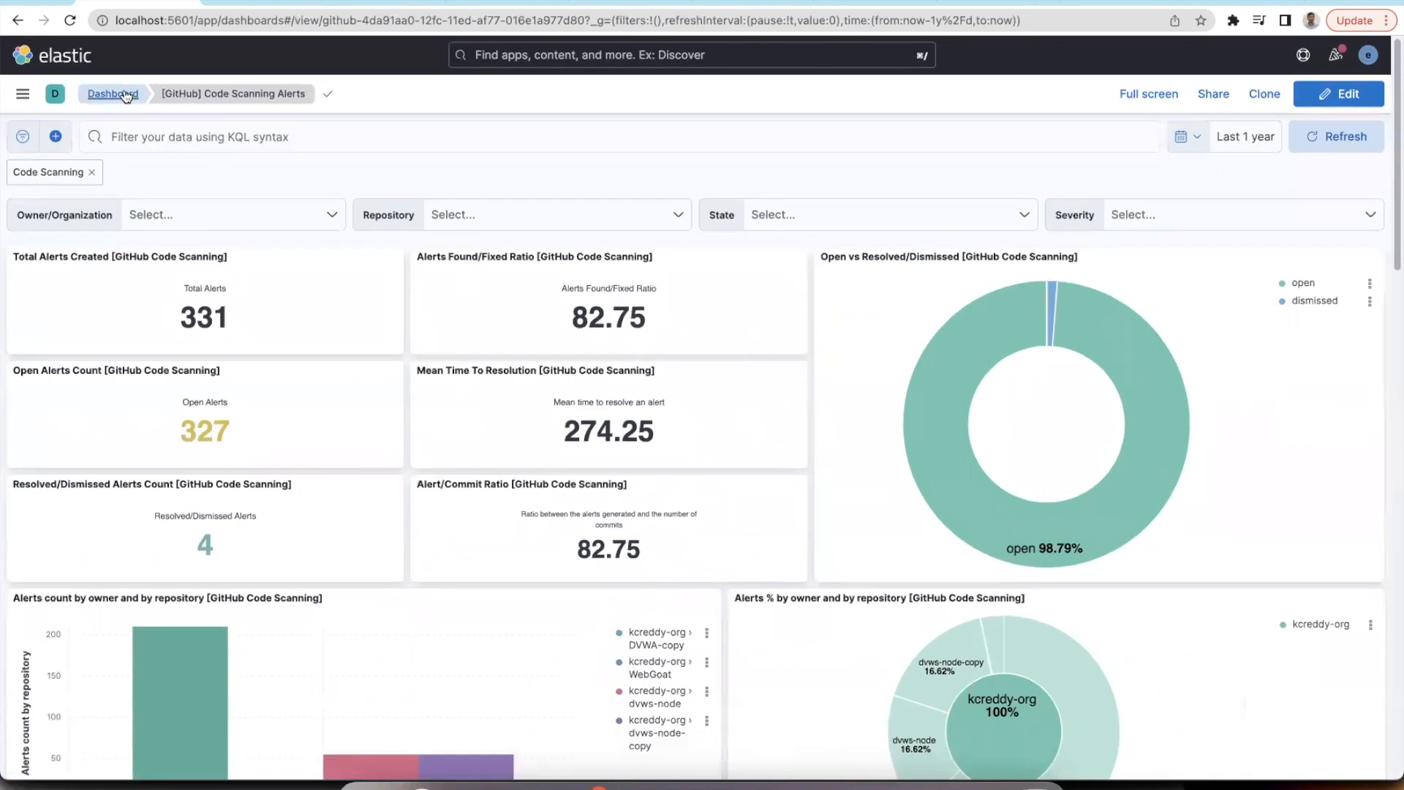
click(112, 94)
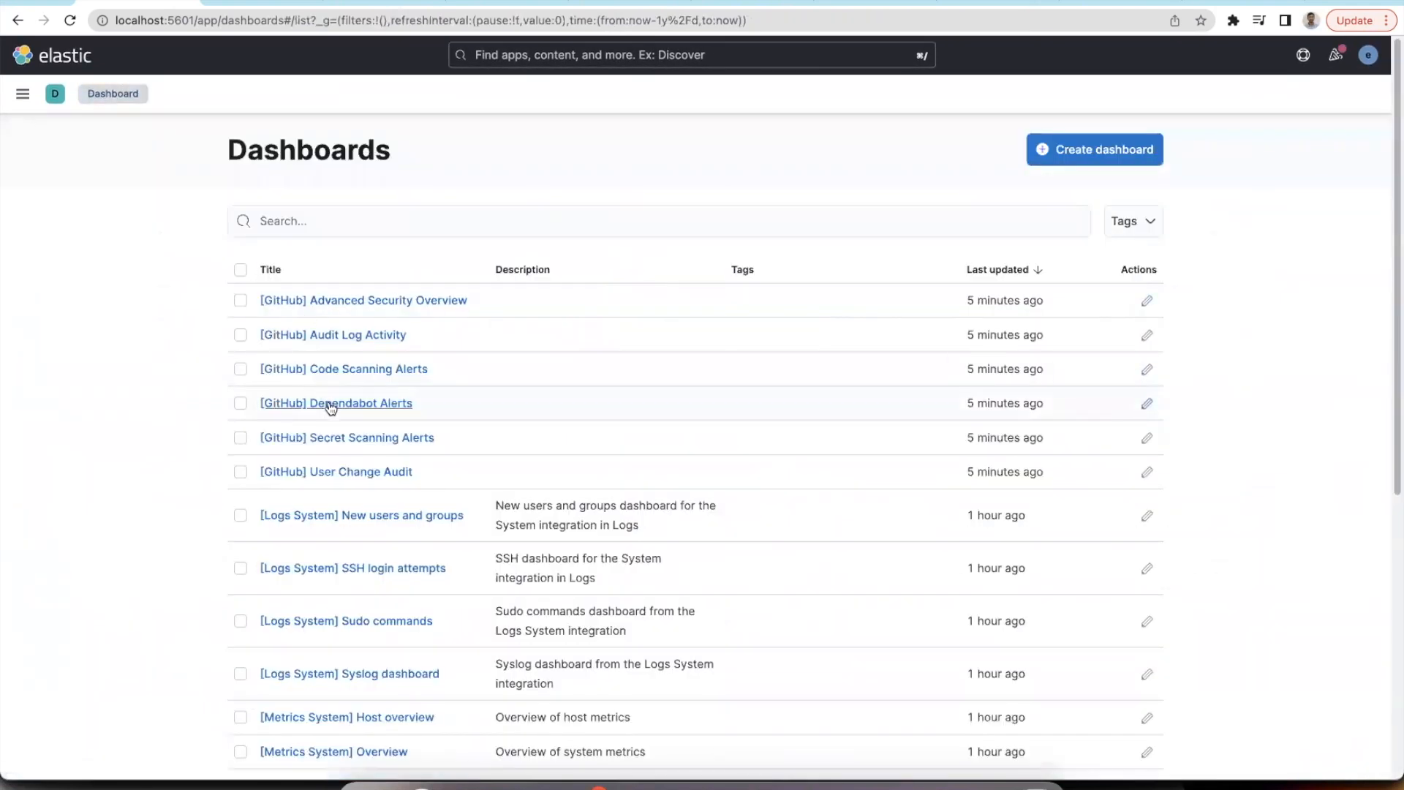
Review the [GitHub] Secret Scanning Alerts dashboard panels, then load the [GitHub] Dependabot Alerts dashboard.
click(347, 437)
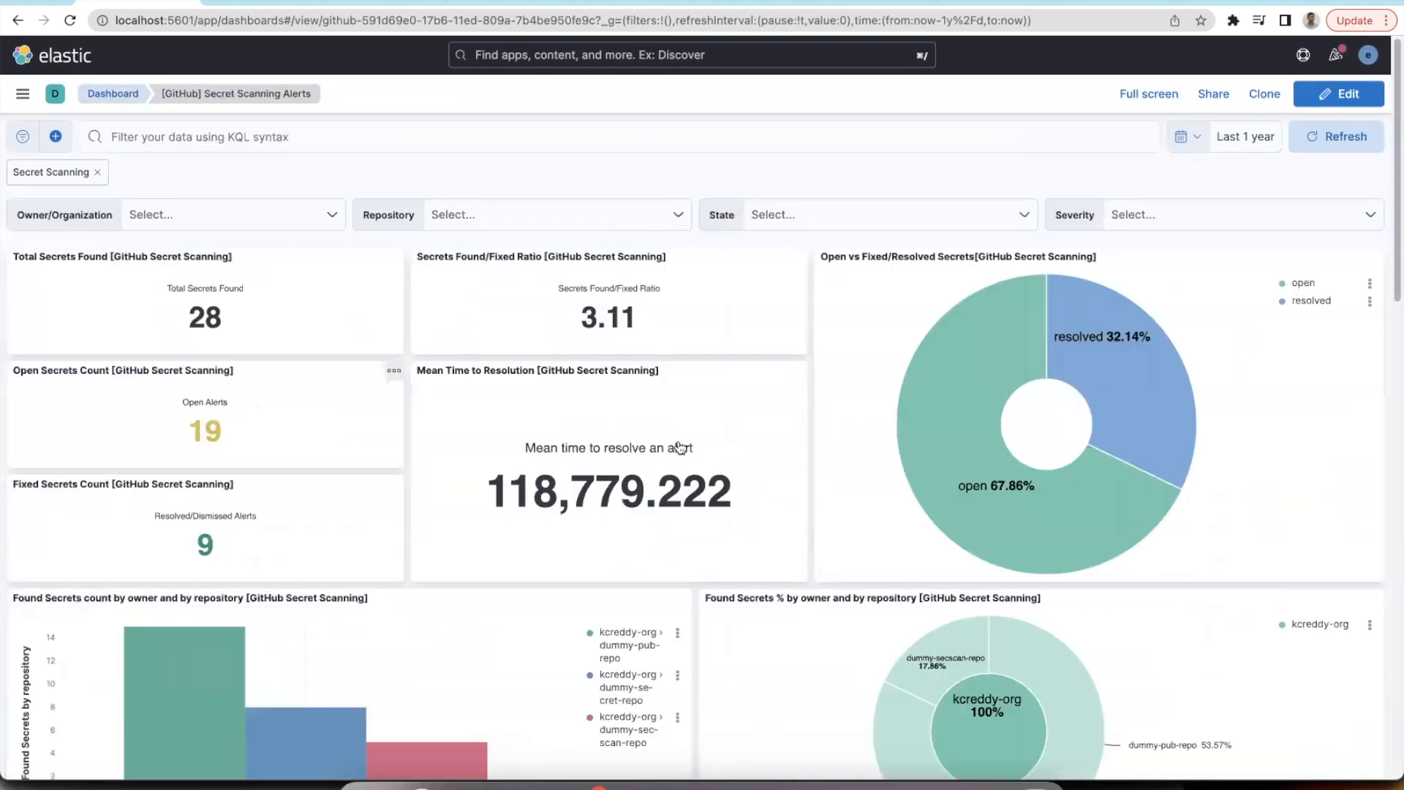
scroll(down, 3)
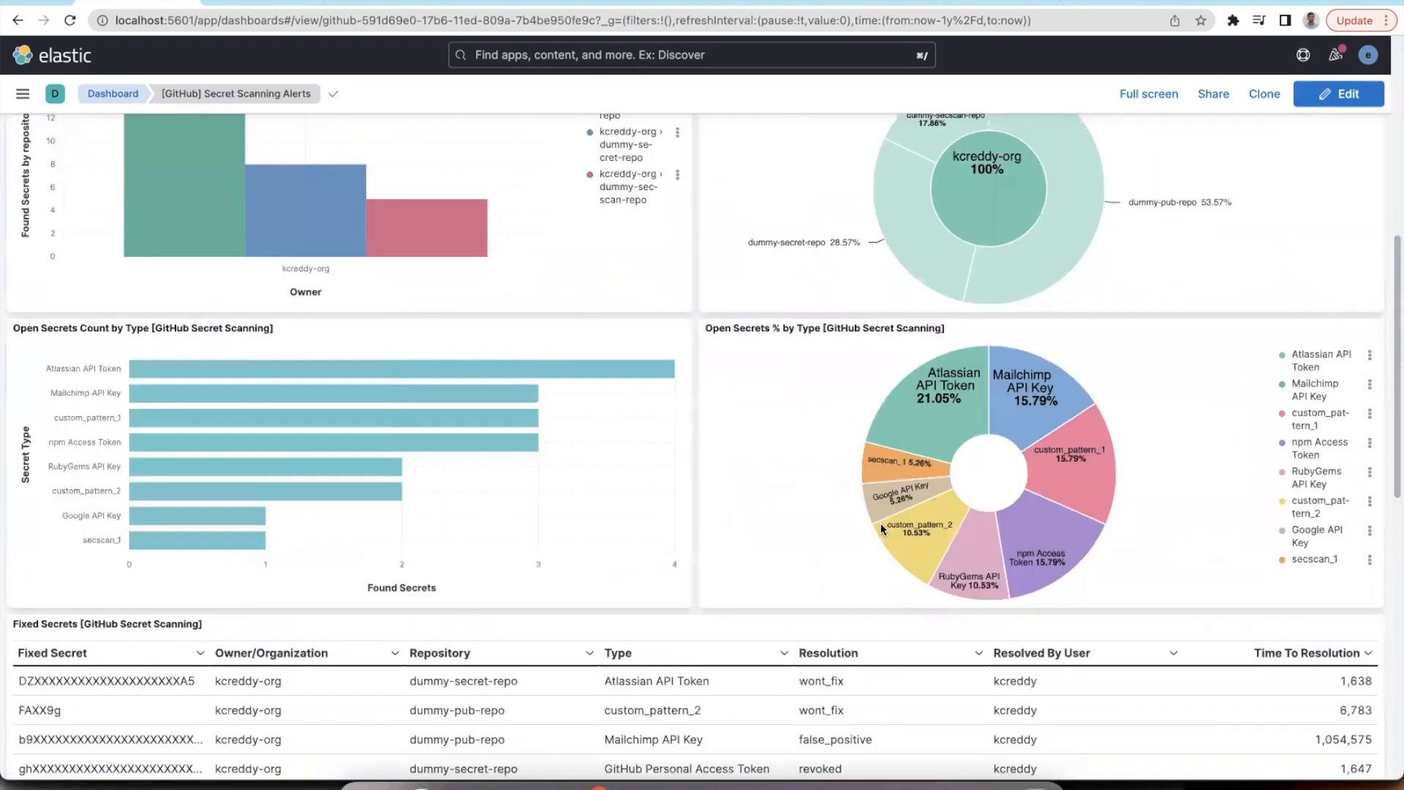
click(113, 94)
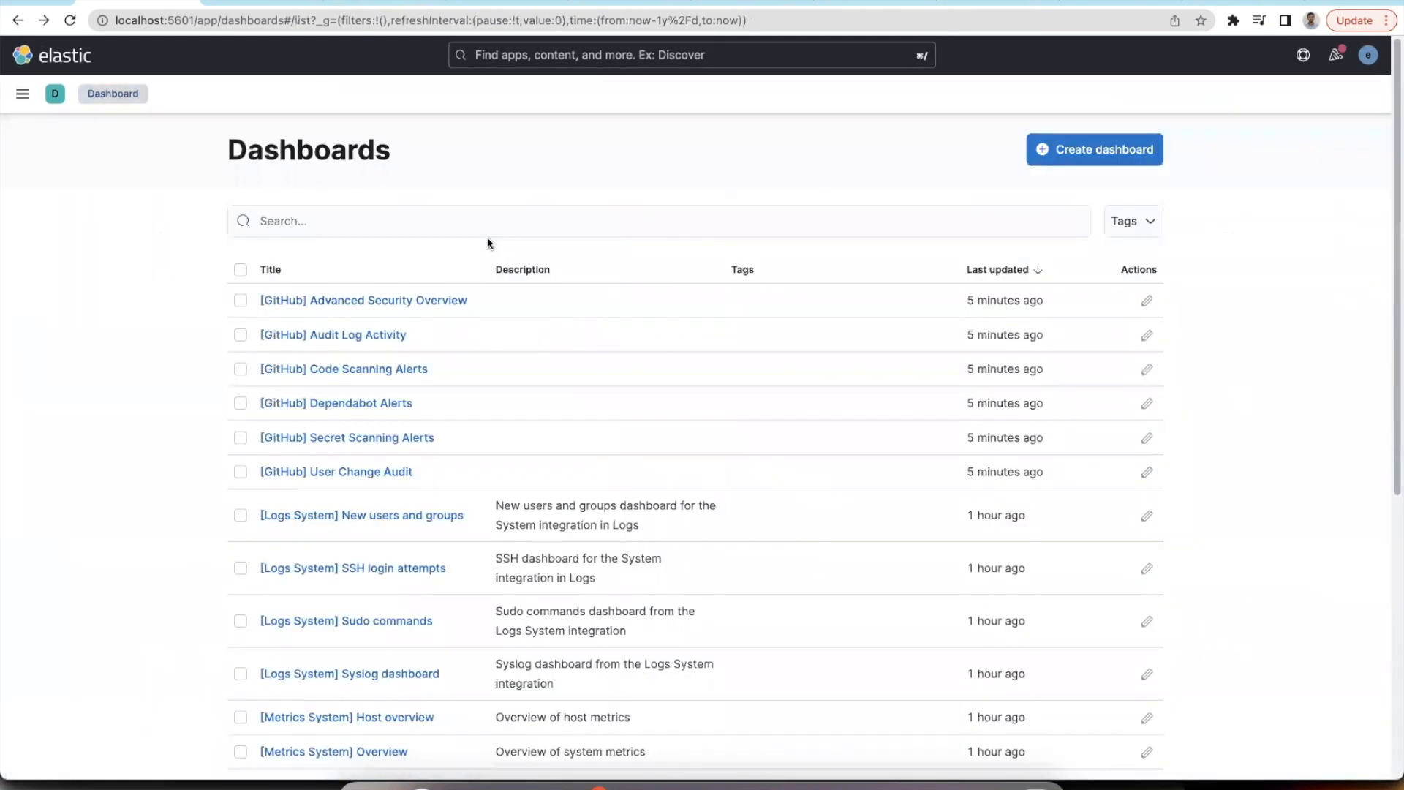
click(335, 402)
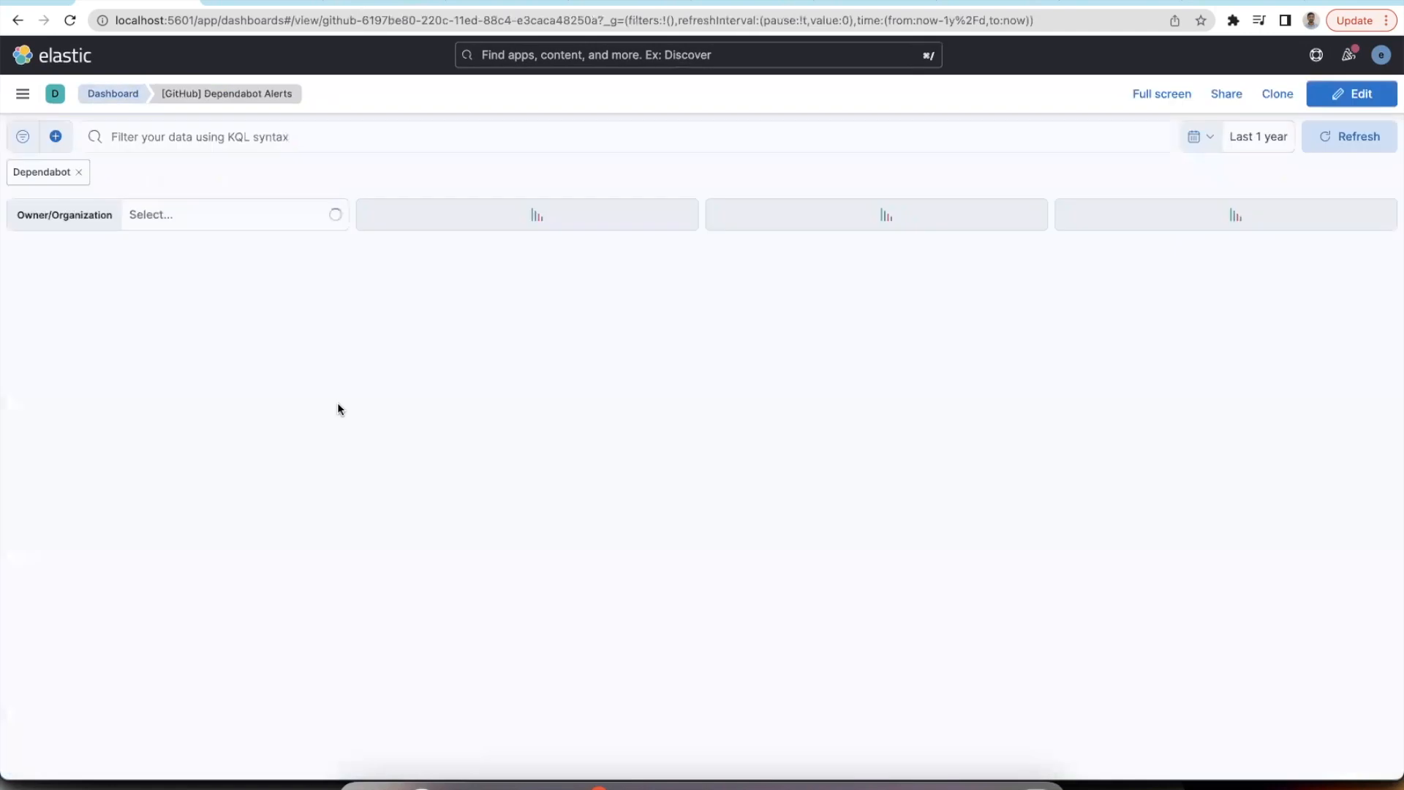